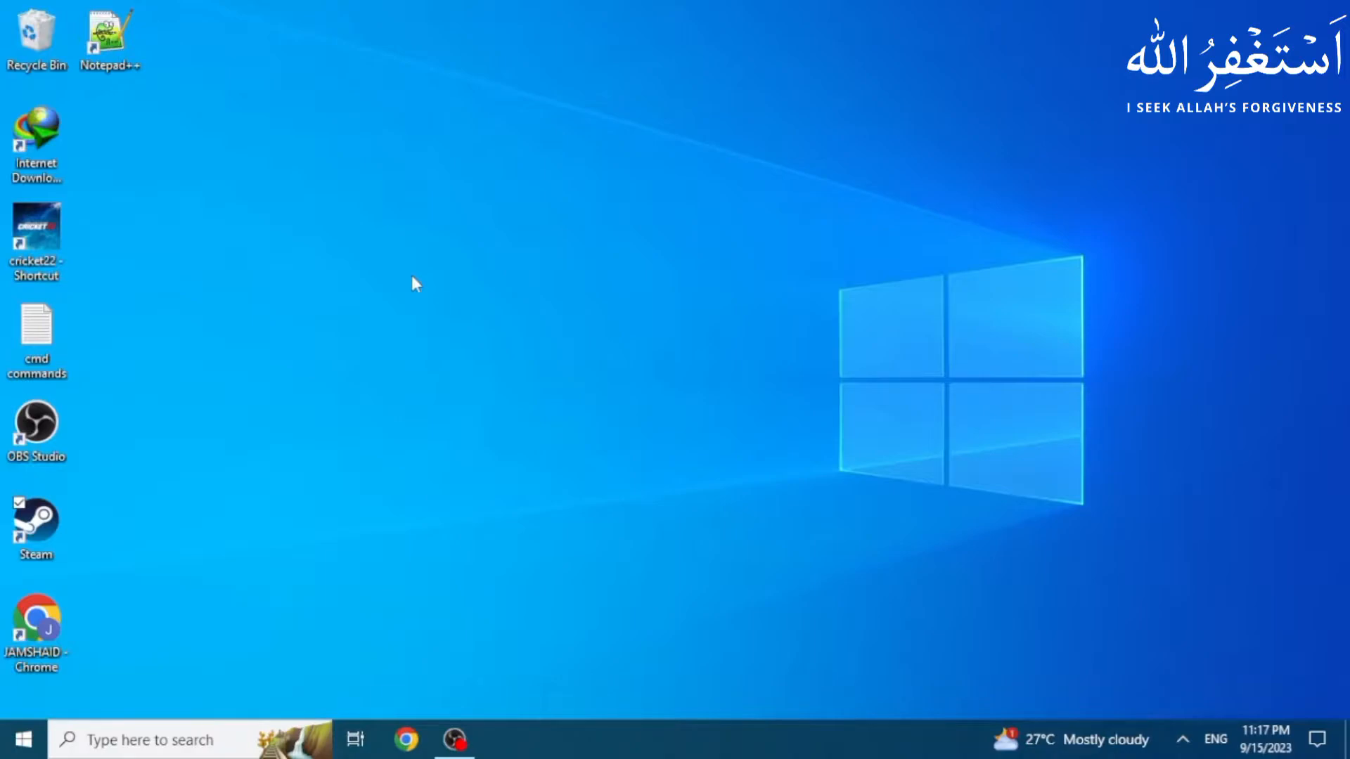
mouse_move(75, 559)
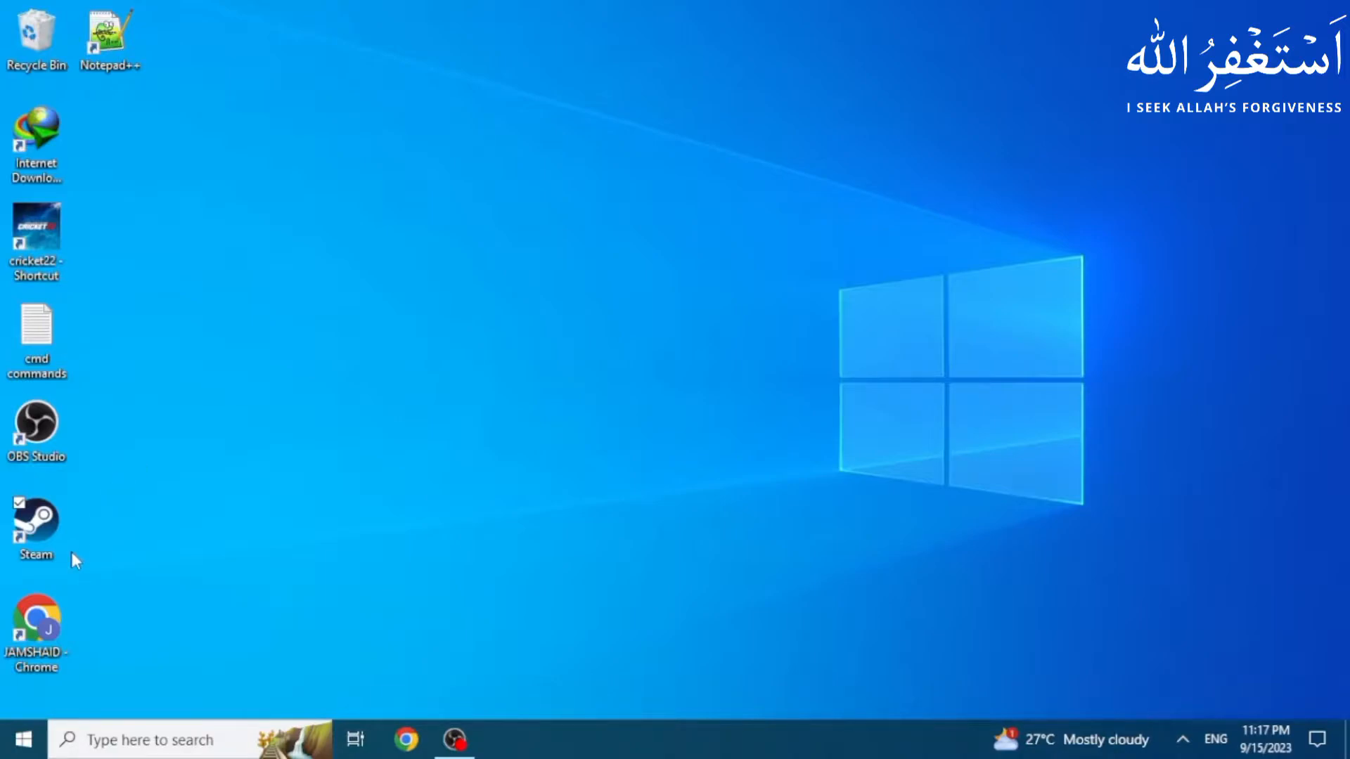
Launch Chrome, discard the WWE 2K22 suggestion and search Google for 'steam download'.
click(36, 628)
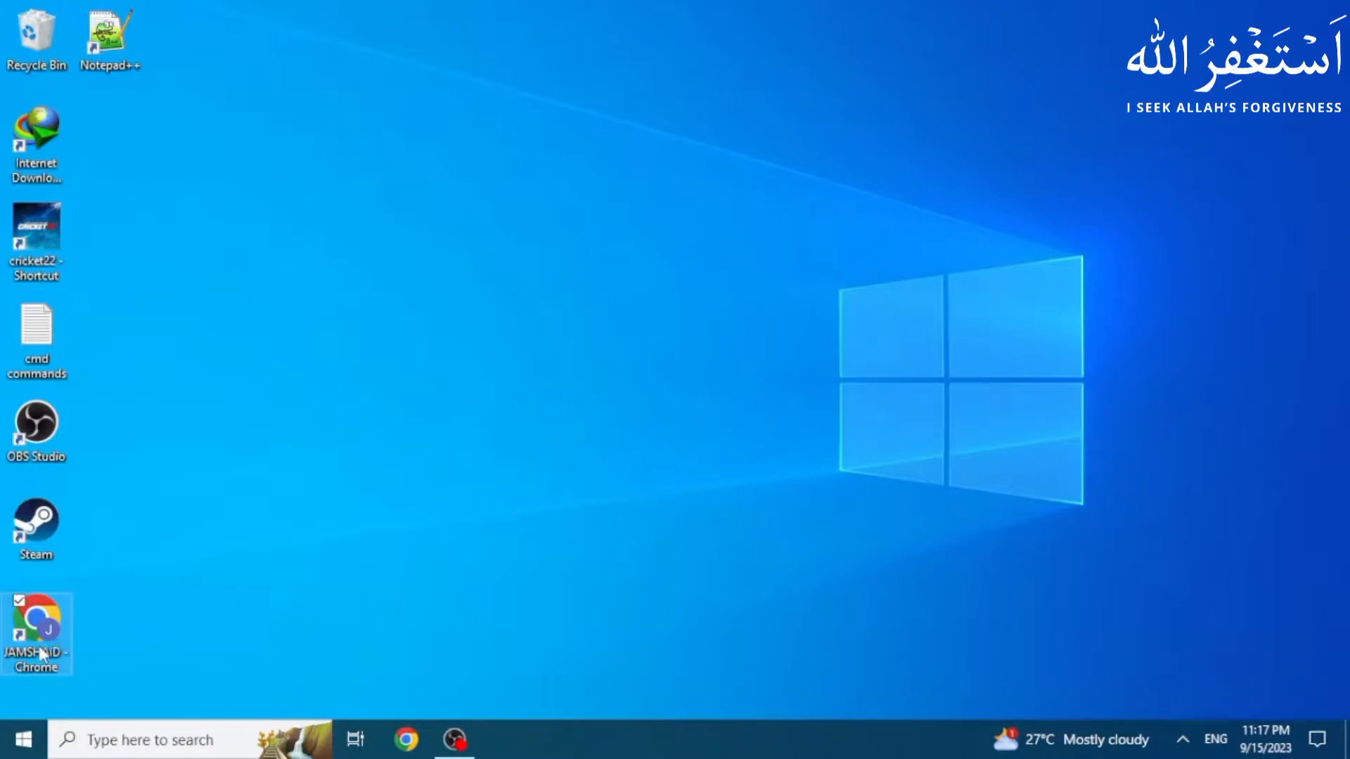
double_click(36, 633)
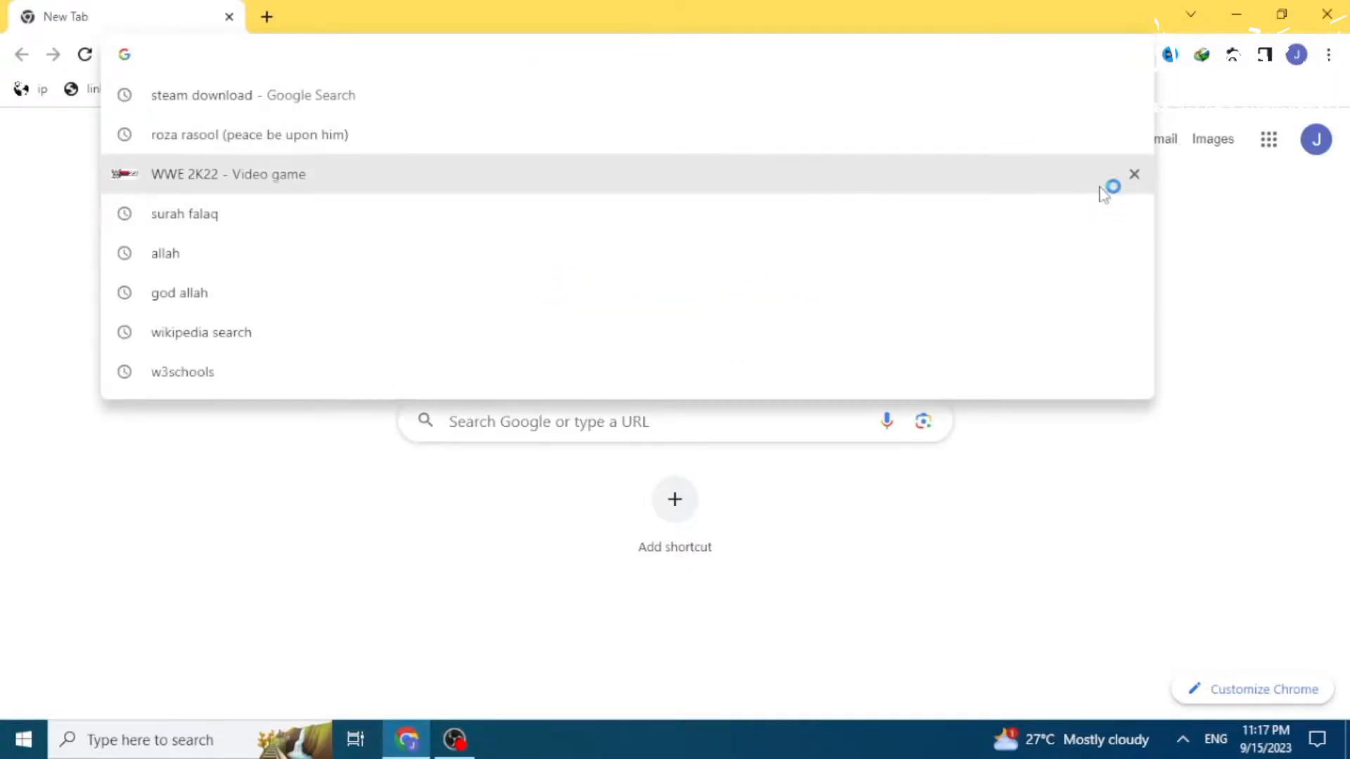
click(1135, 173)
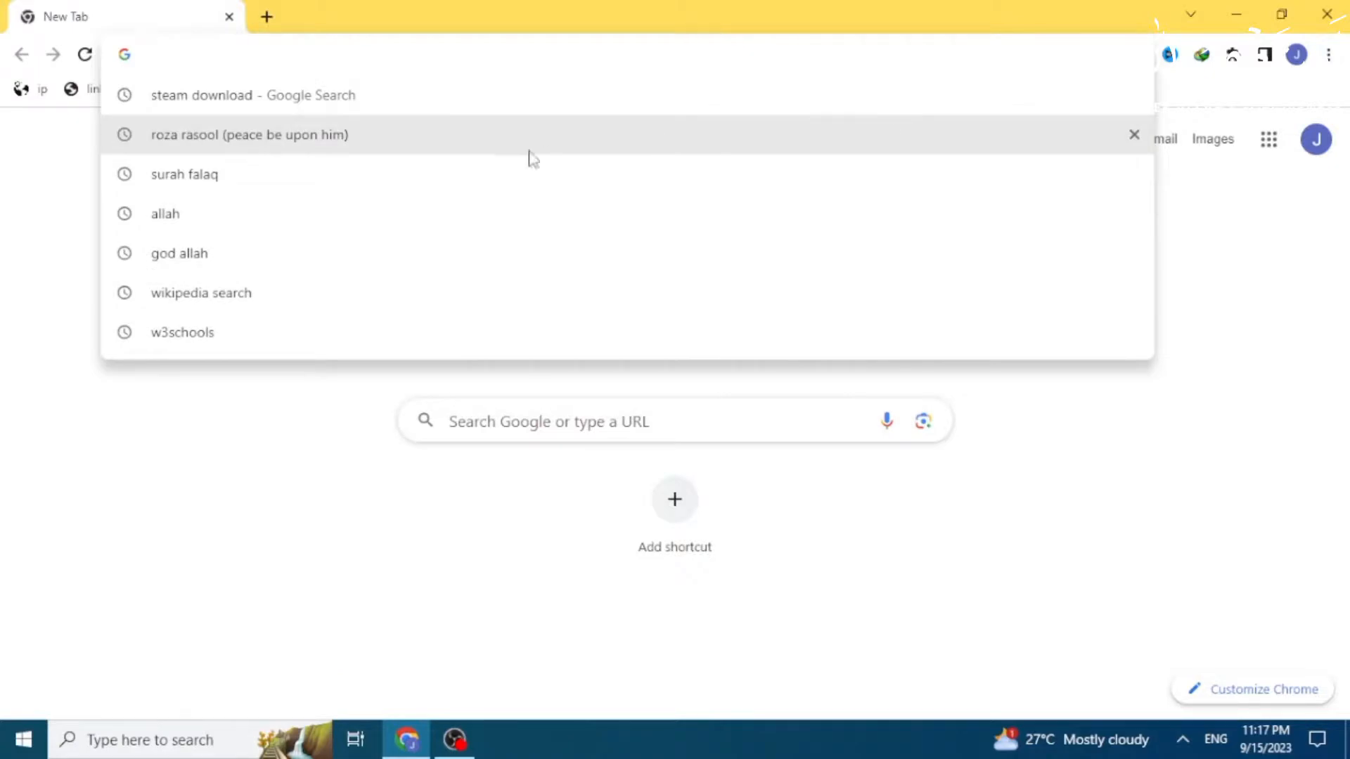
click(253, 95)
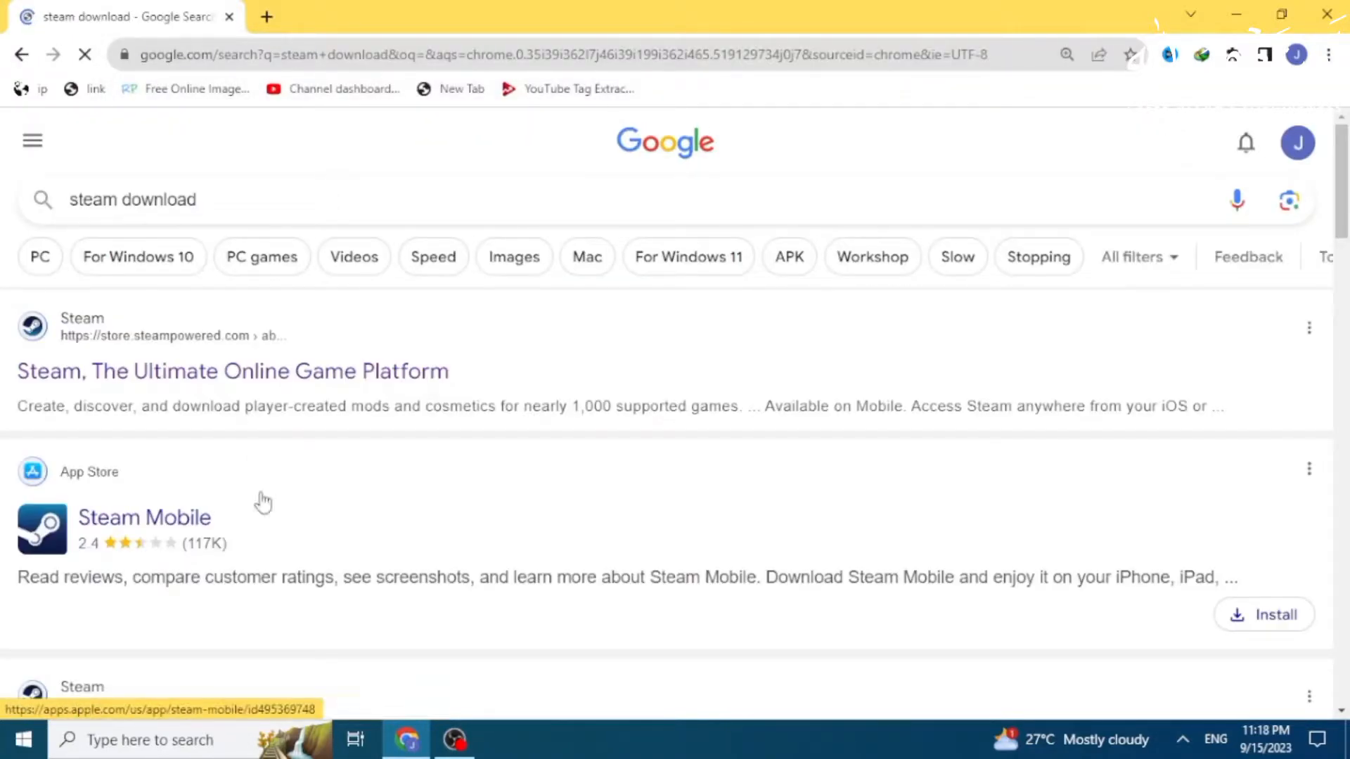
scroll(down, 3)
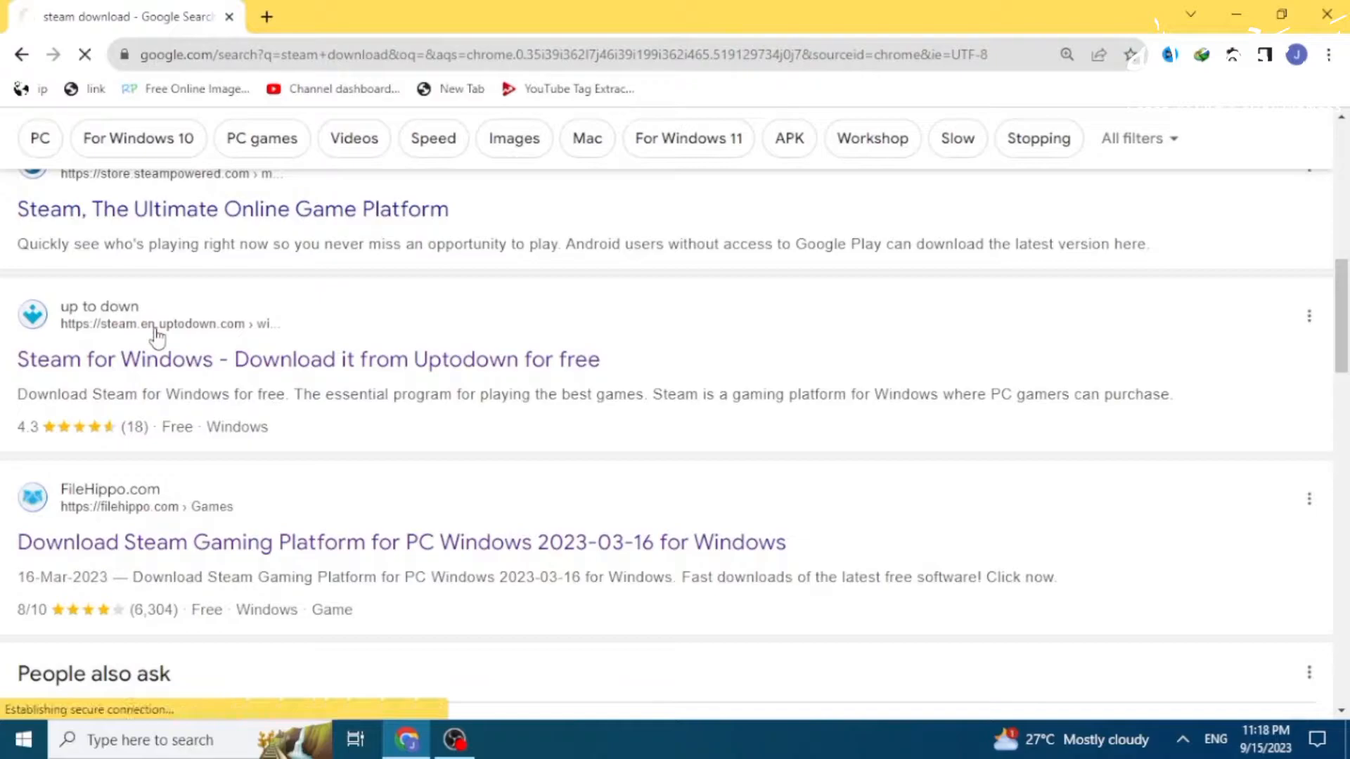
Start the Steam for Windows download on Uptodown, cancel saving it, and launch Steam from the desktop.
click(308, 360)
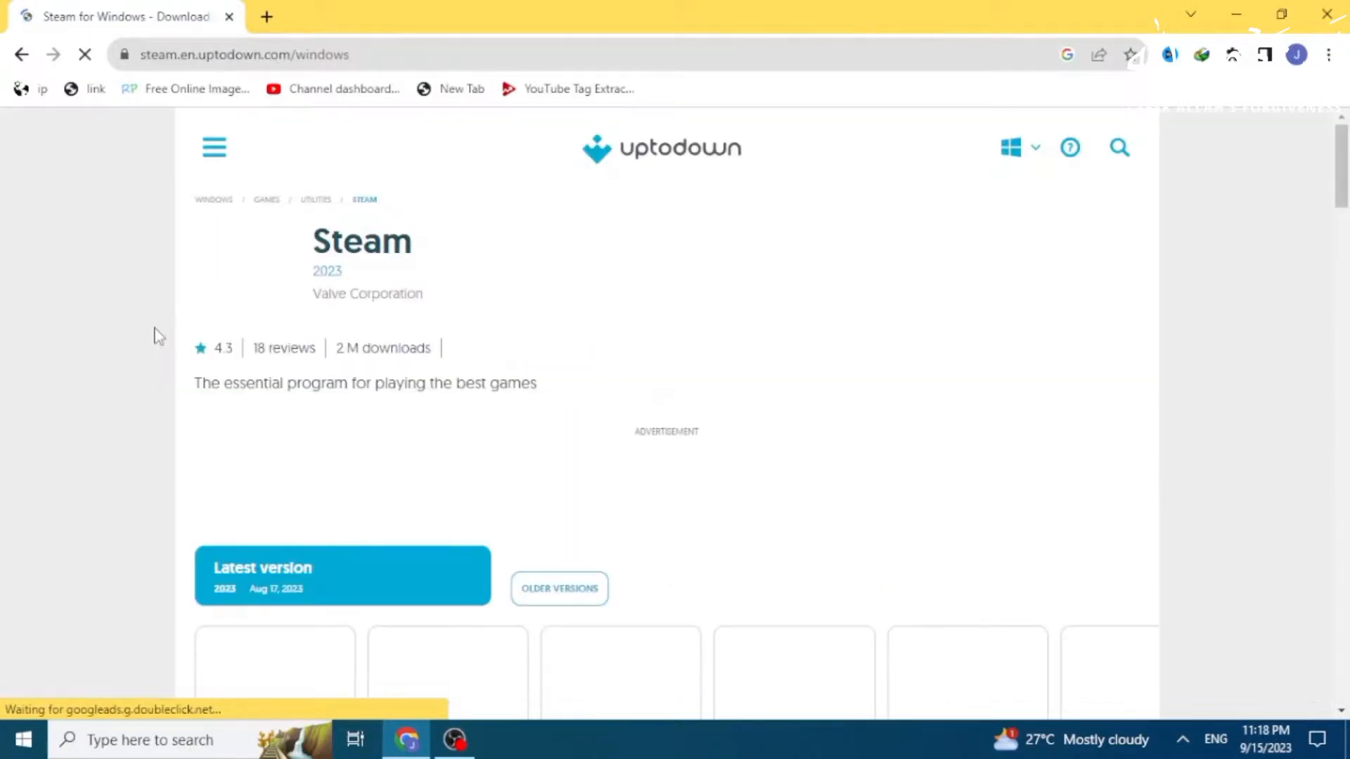
scroll(down, 3)
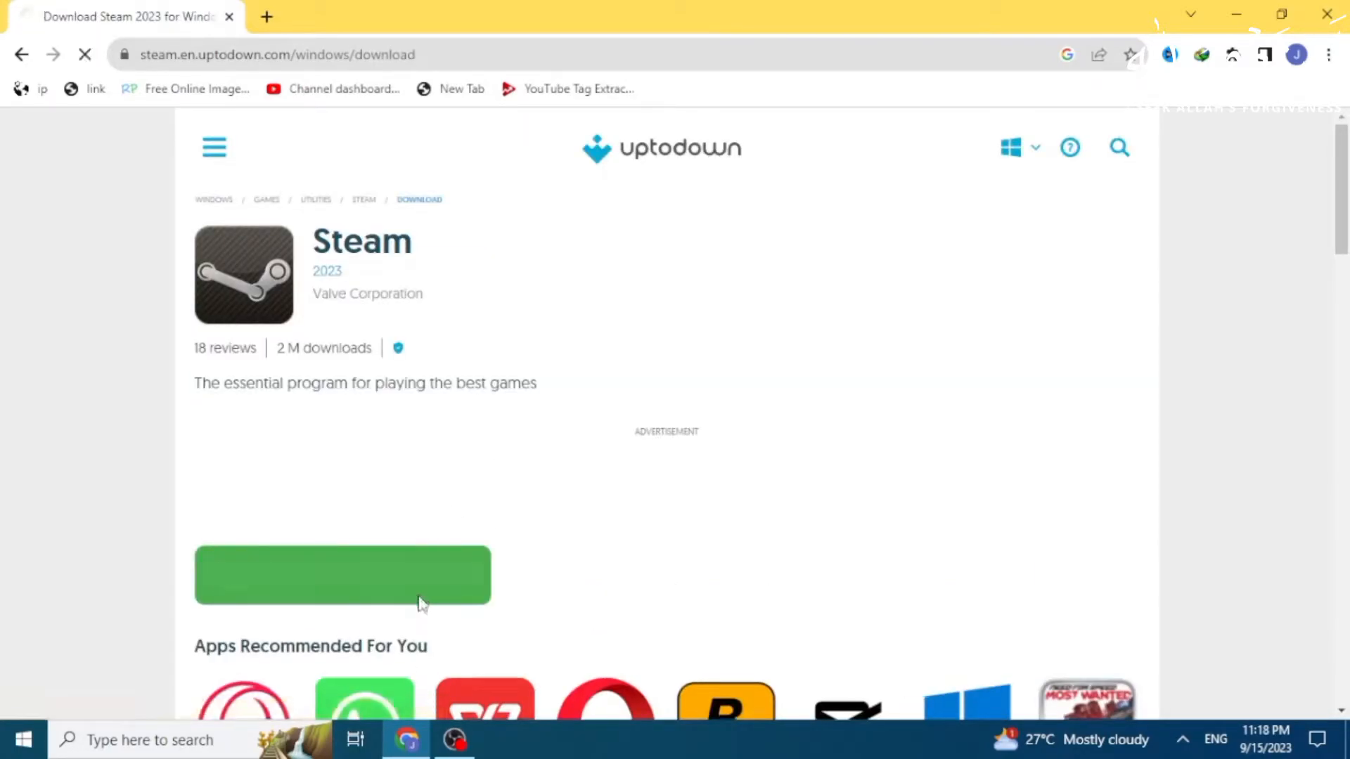
click(341, 575)
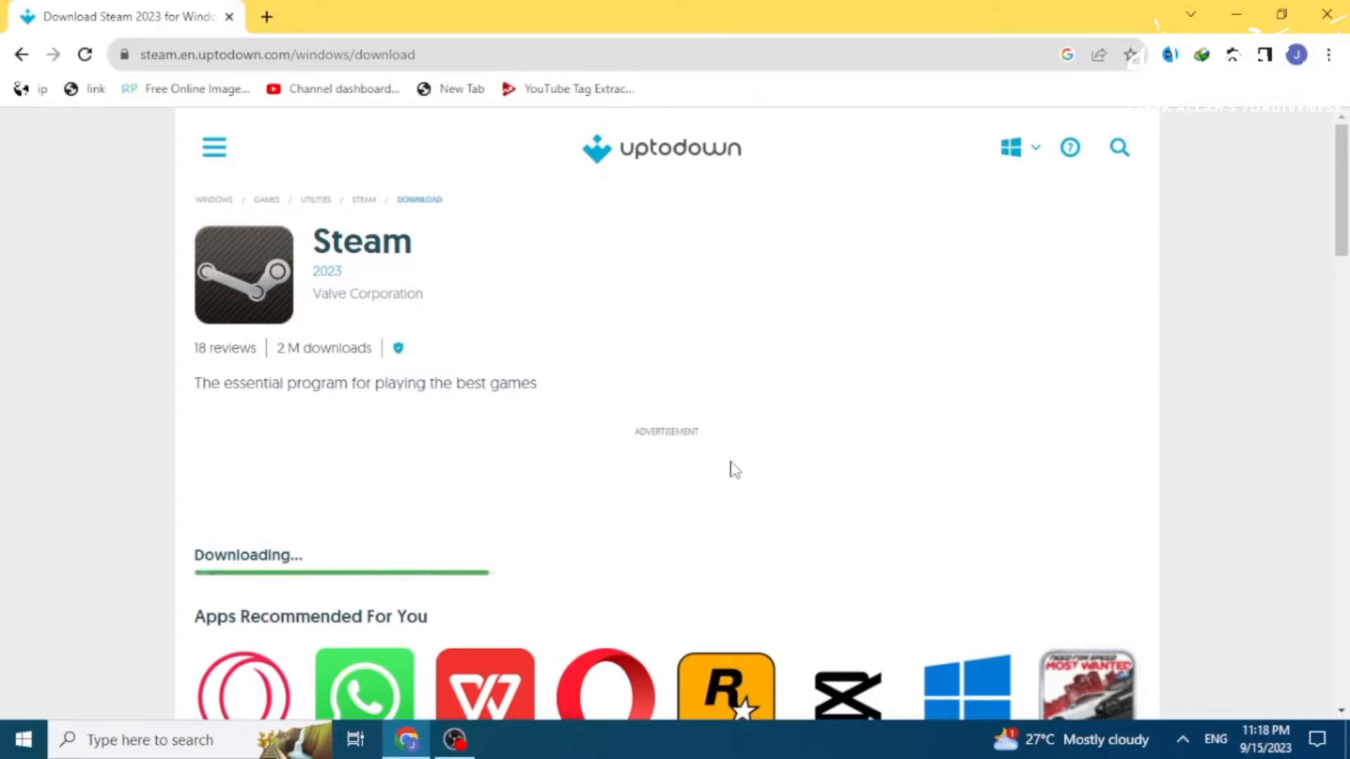
mouse_move(358, 575)
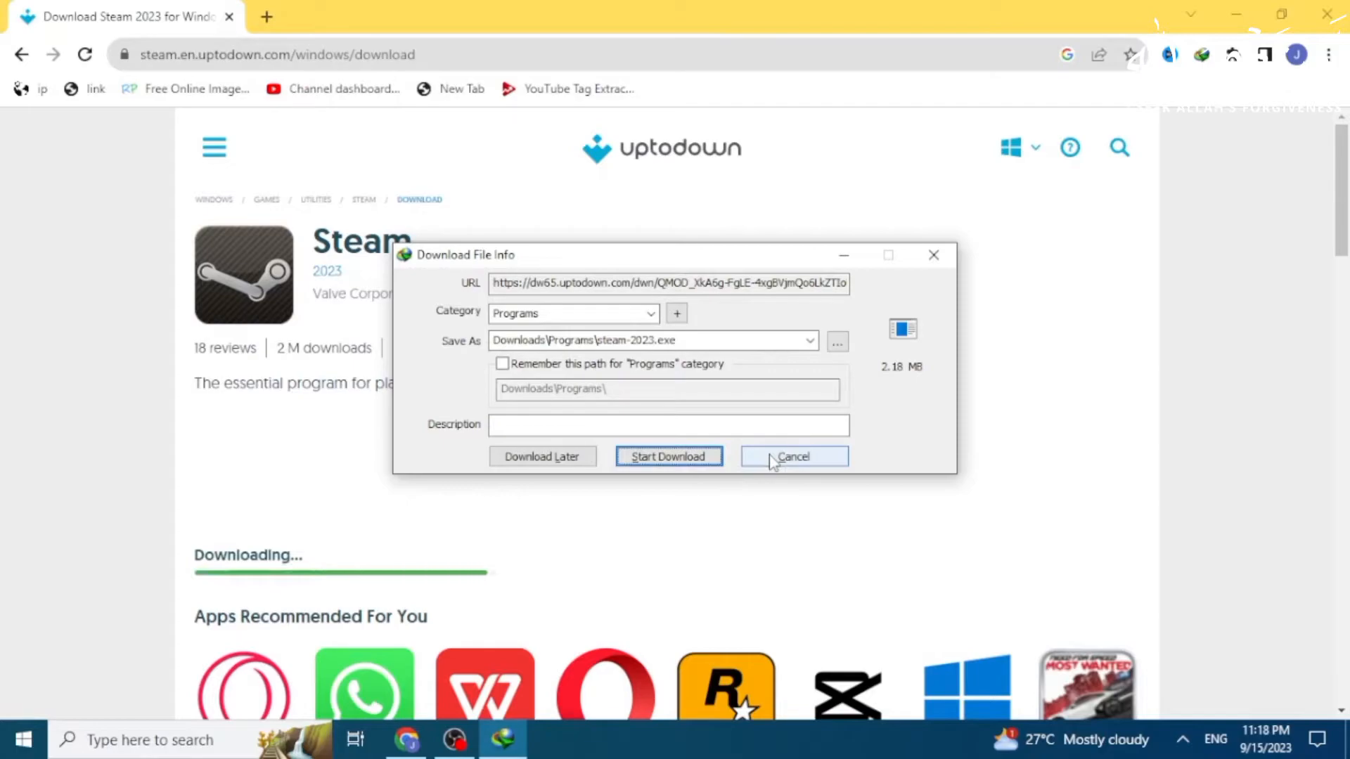
click(792, 456)
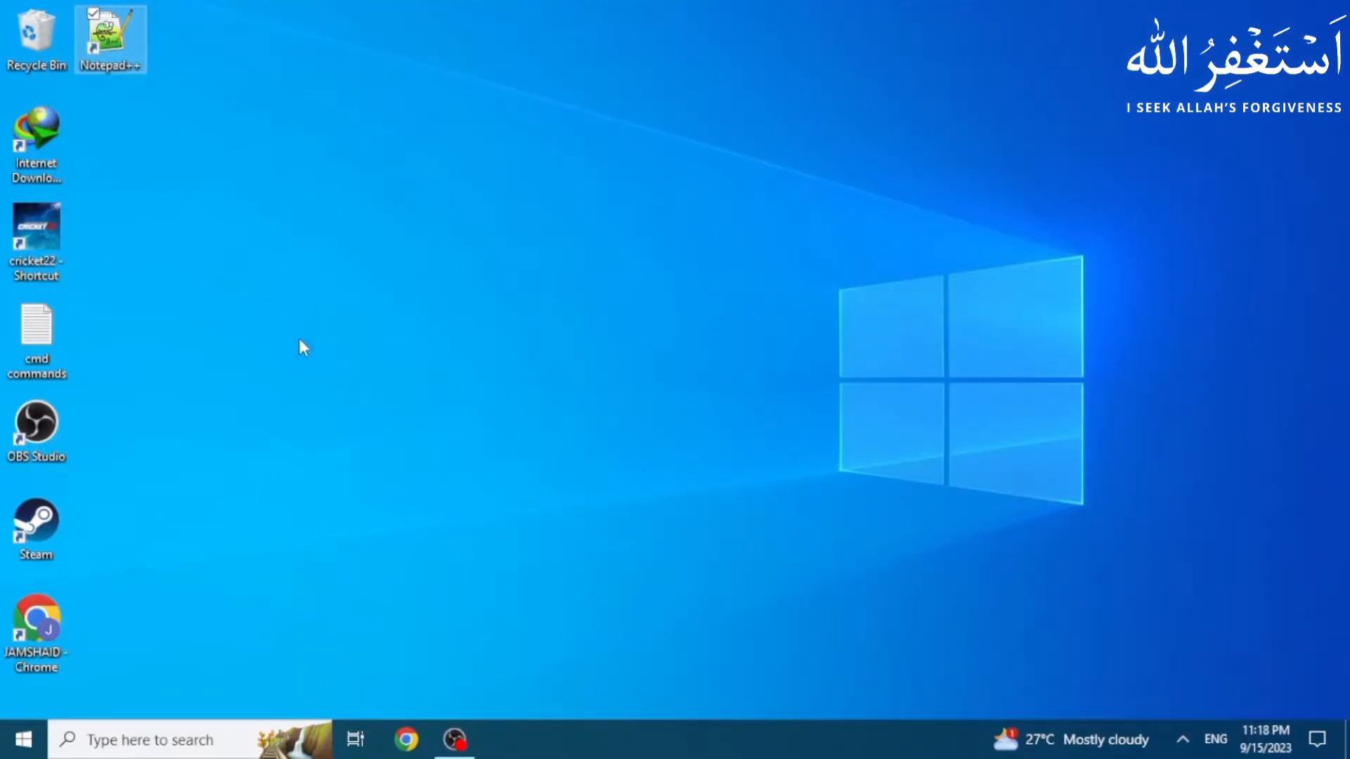
mouse_move(36, 517)
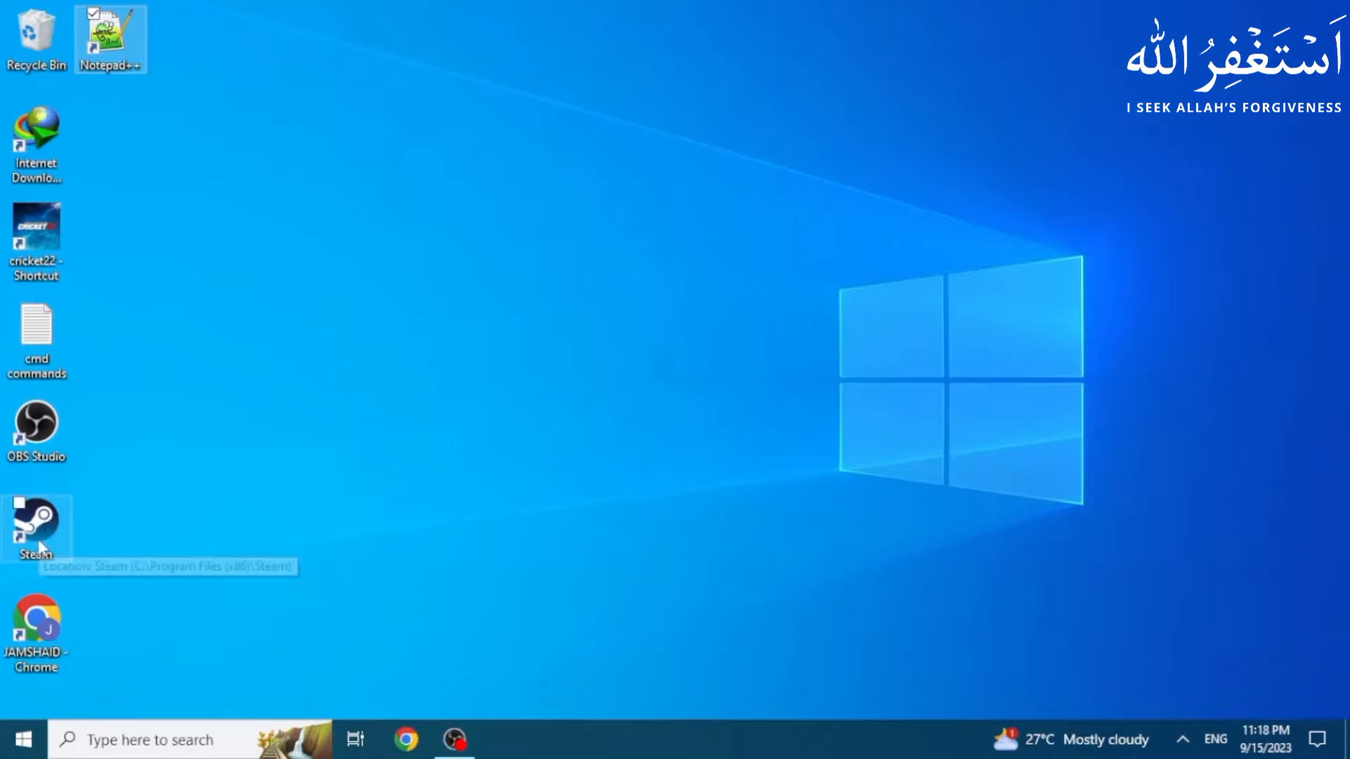
double_click(36, 526)
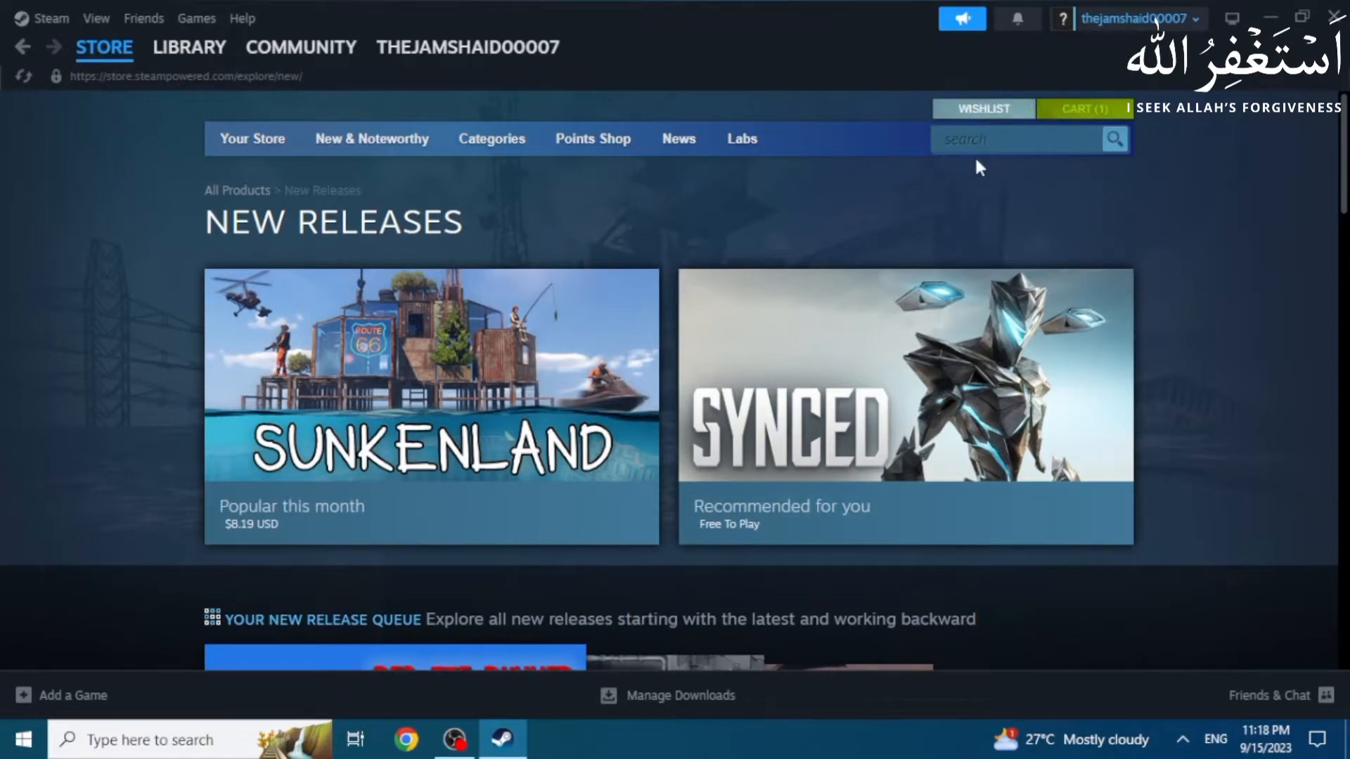
Search the Steam store for 'wwe' and go to the WWE 2K23 store page.
text(w)
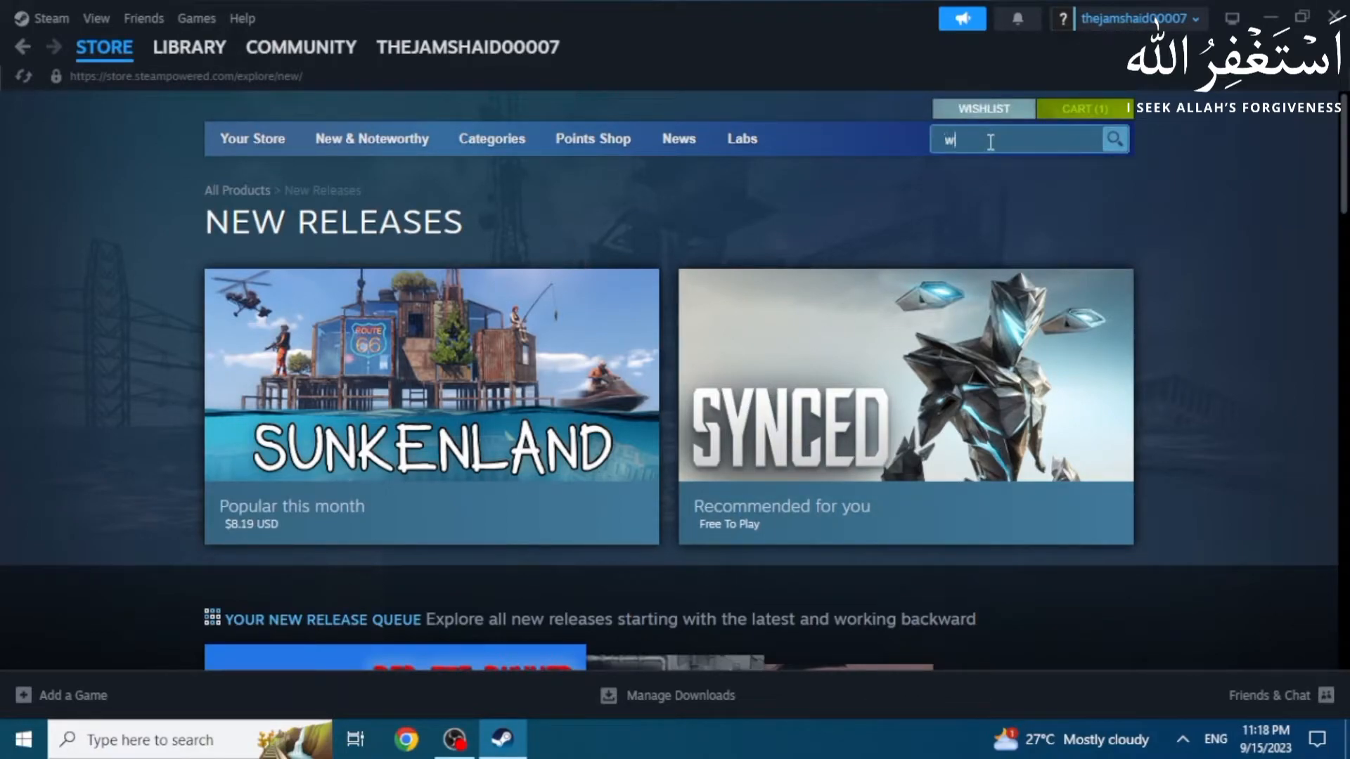
text(we)
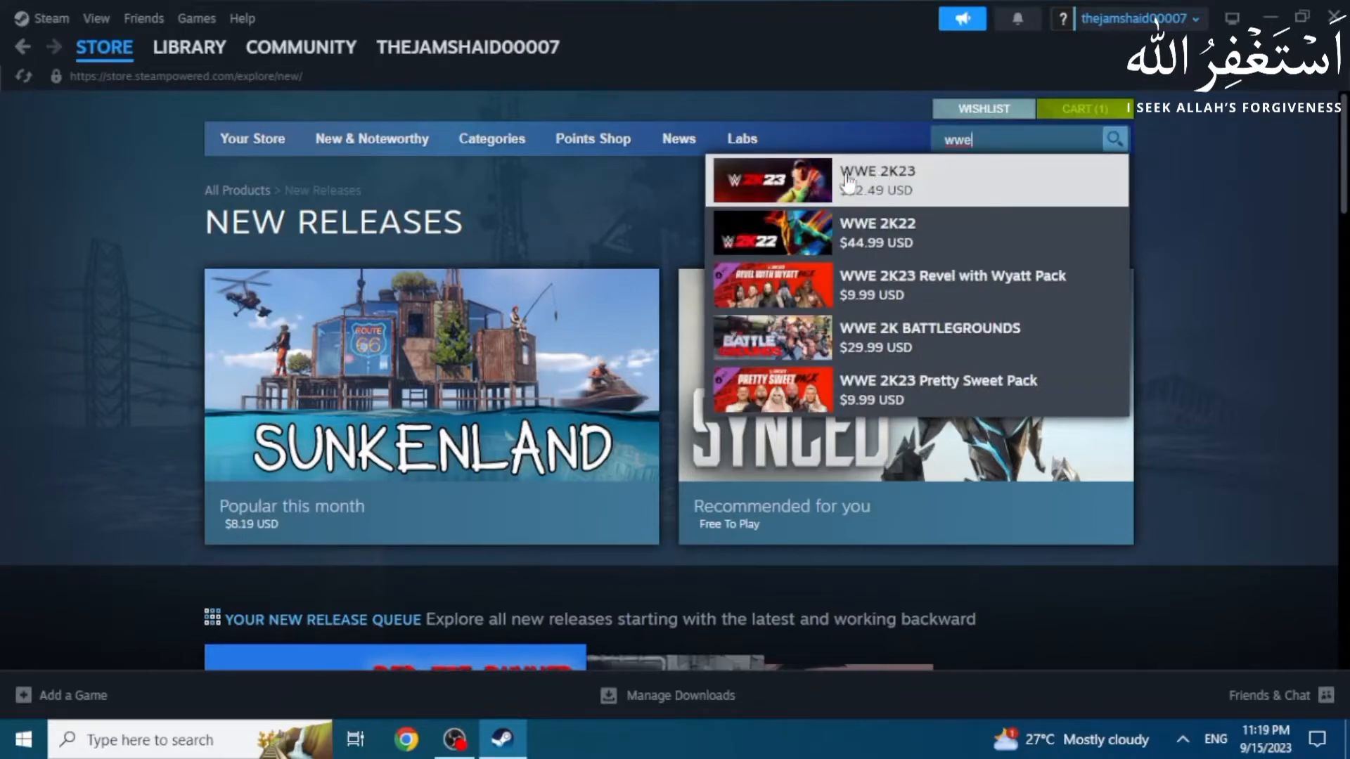
click(879, 181)
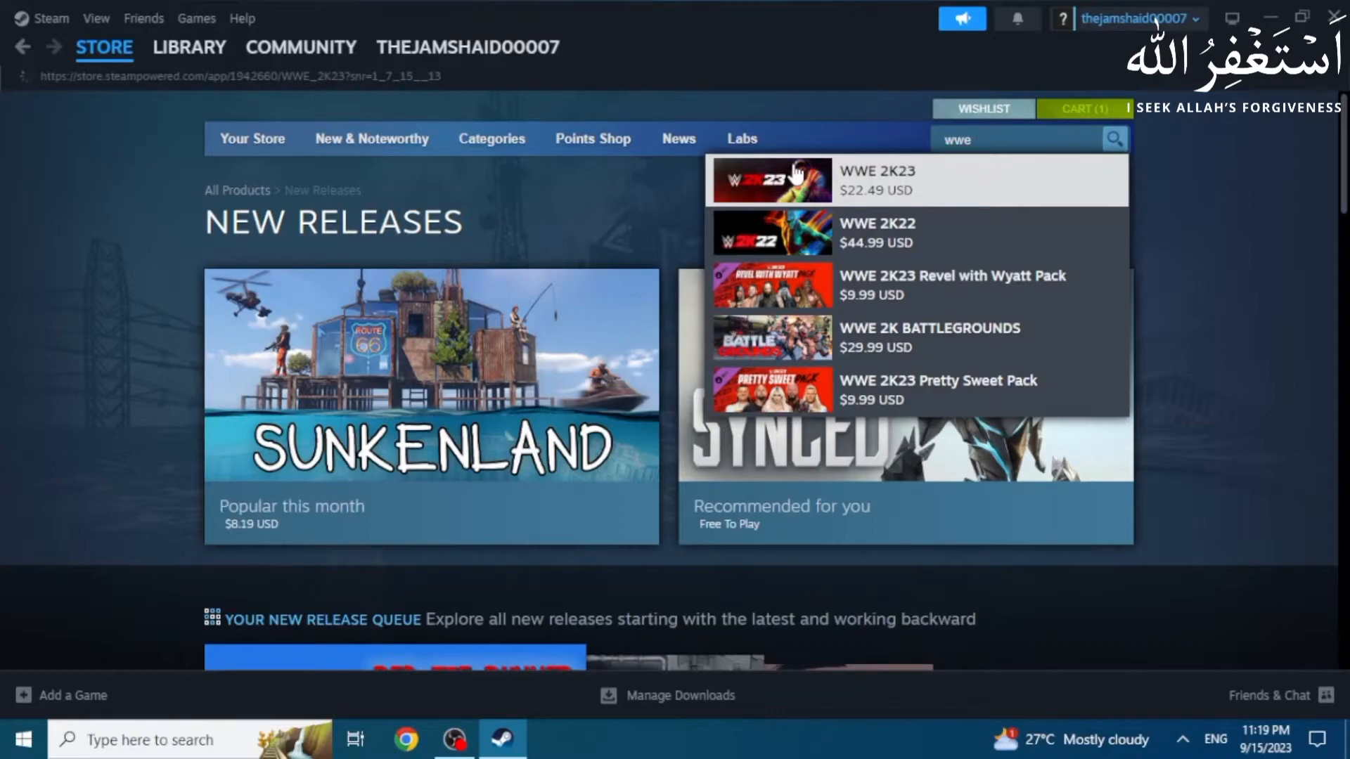
click(877, 178)
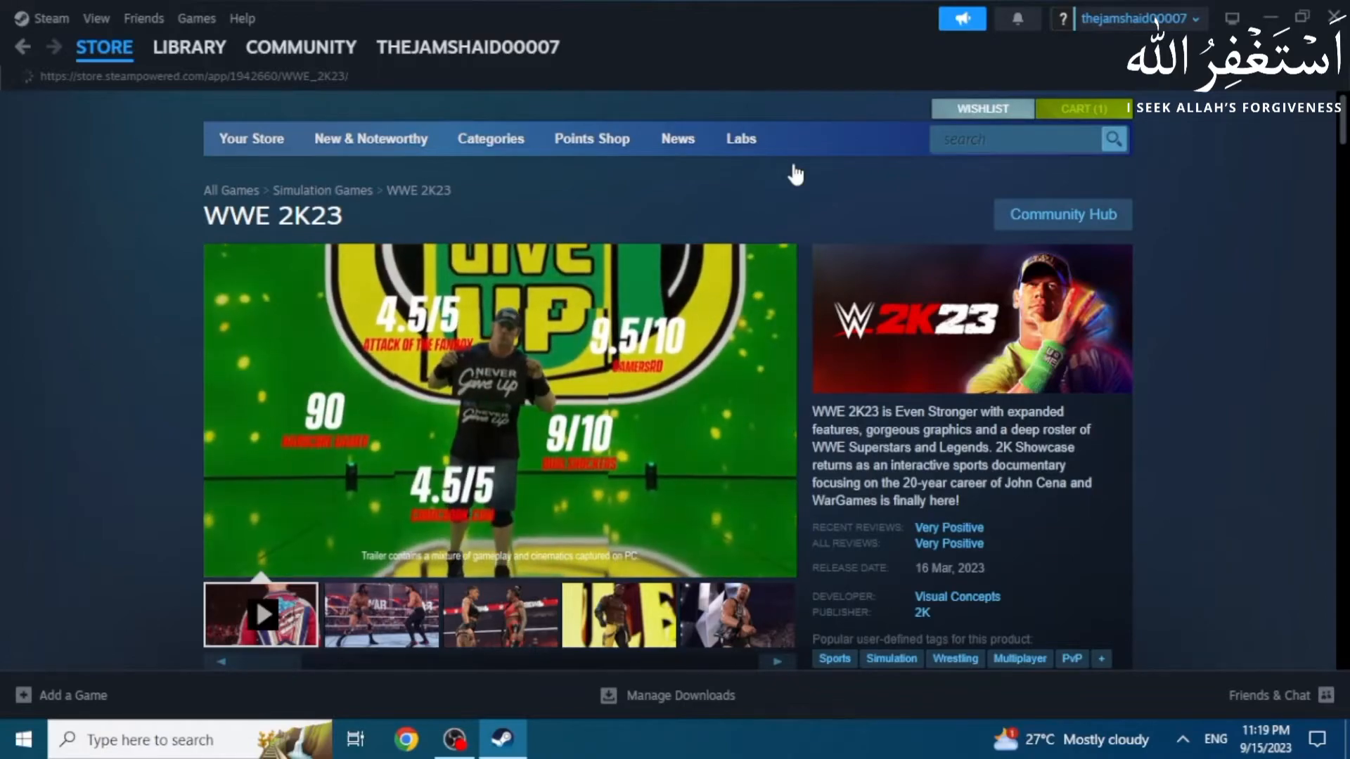
scroll(down, 3)
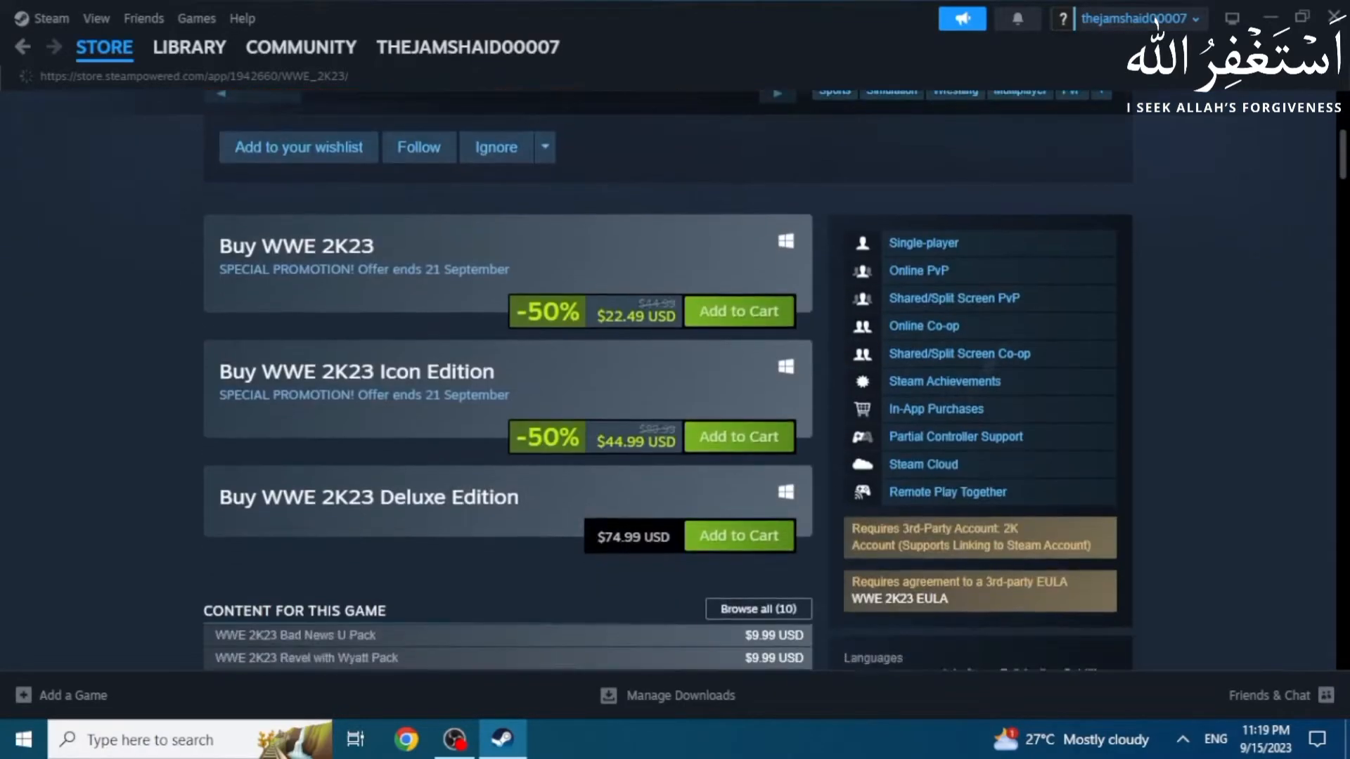
scroll(down, 3)
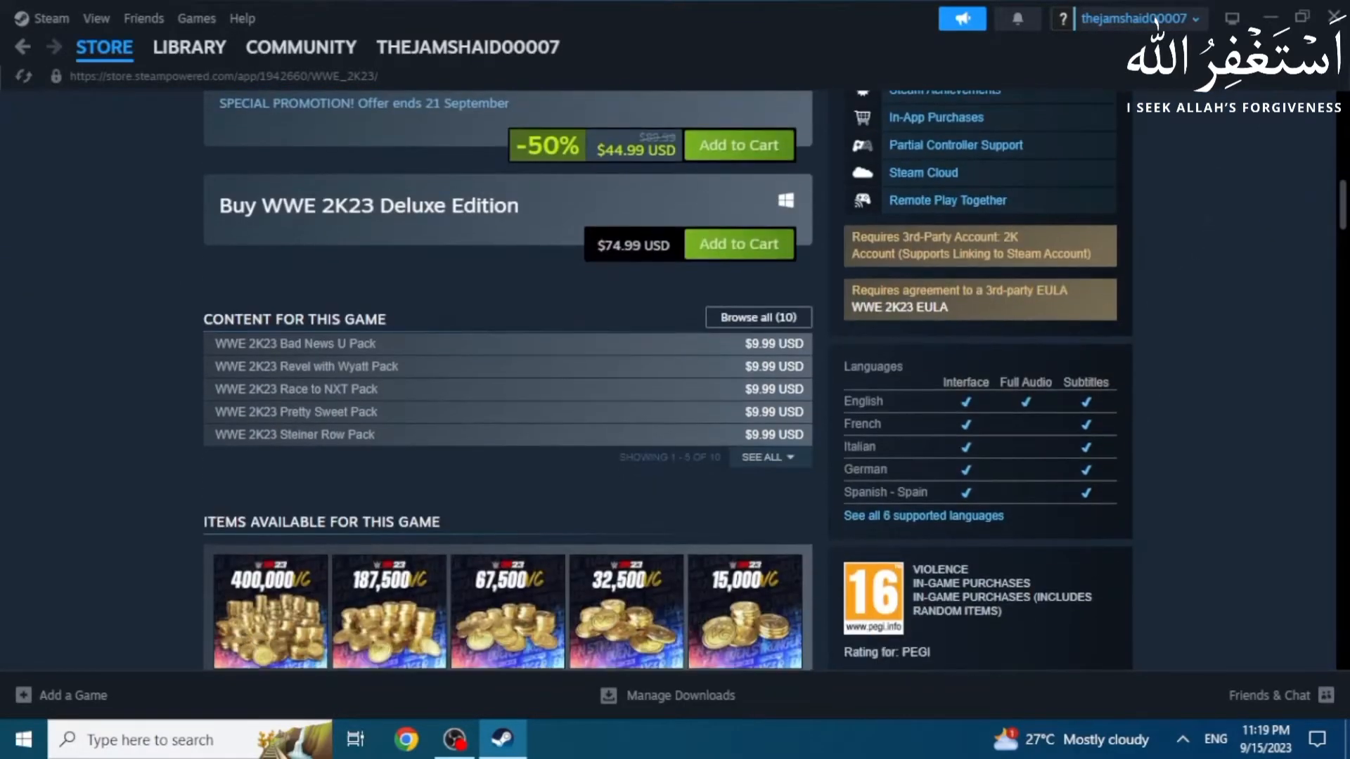
scroll(down, 3)
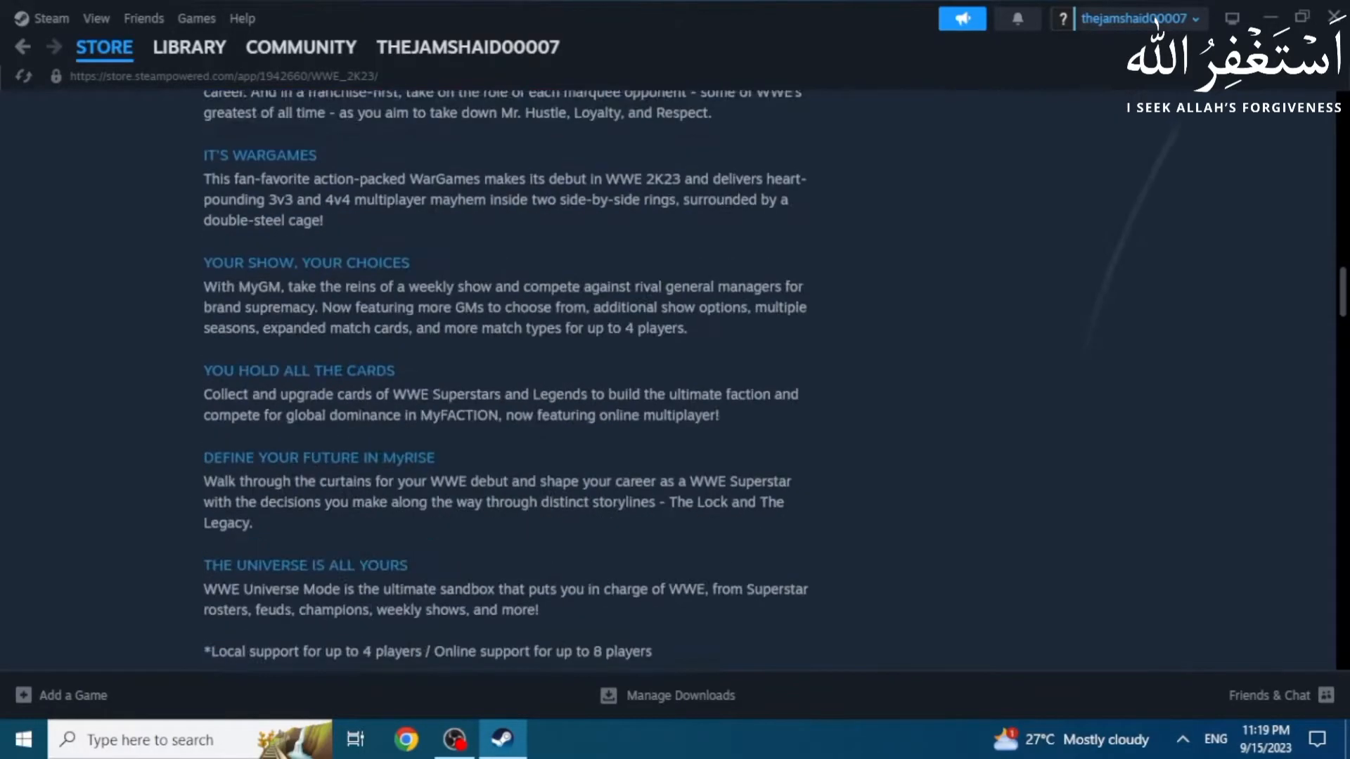
scroll(down, 3)
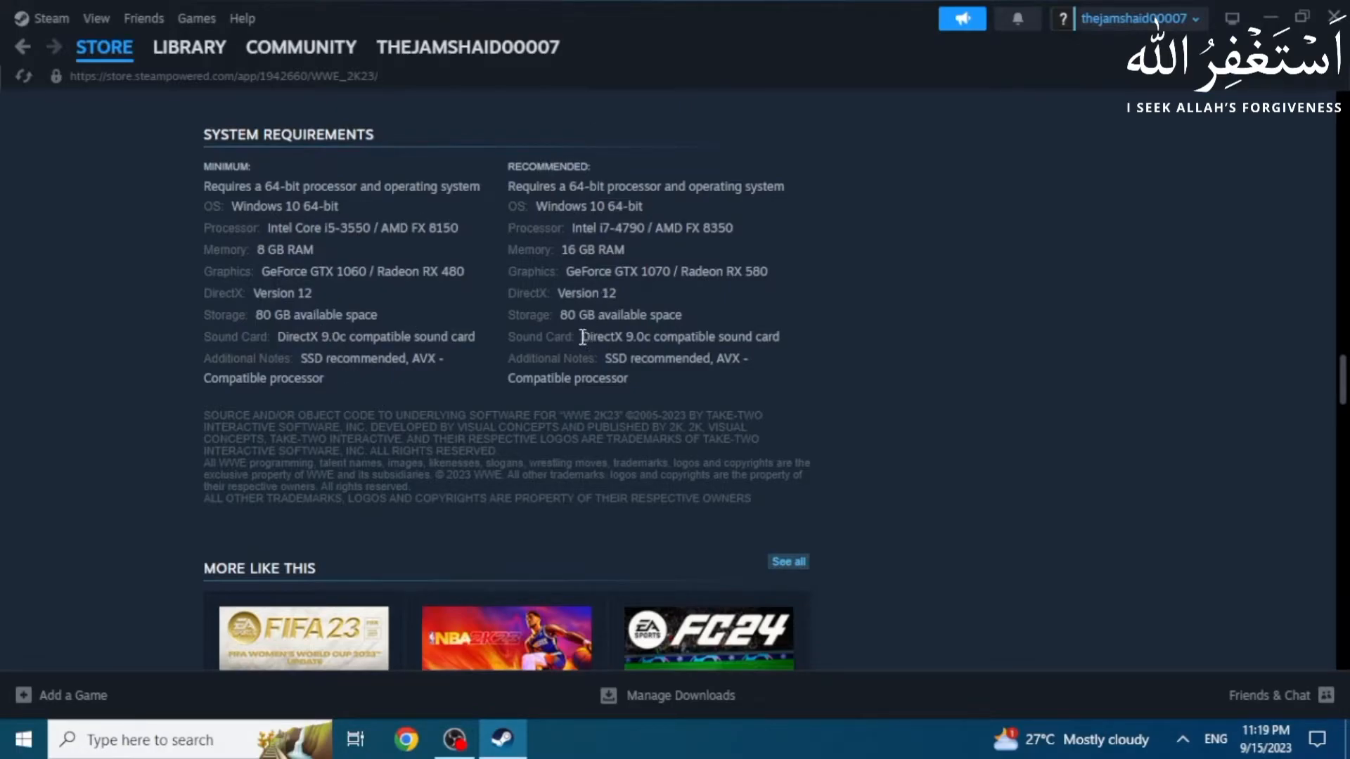
mouse_move(988, 221)
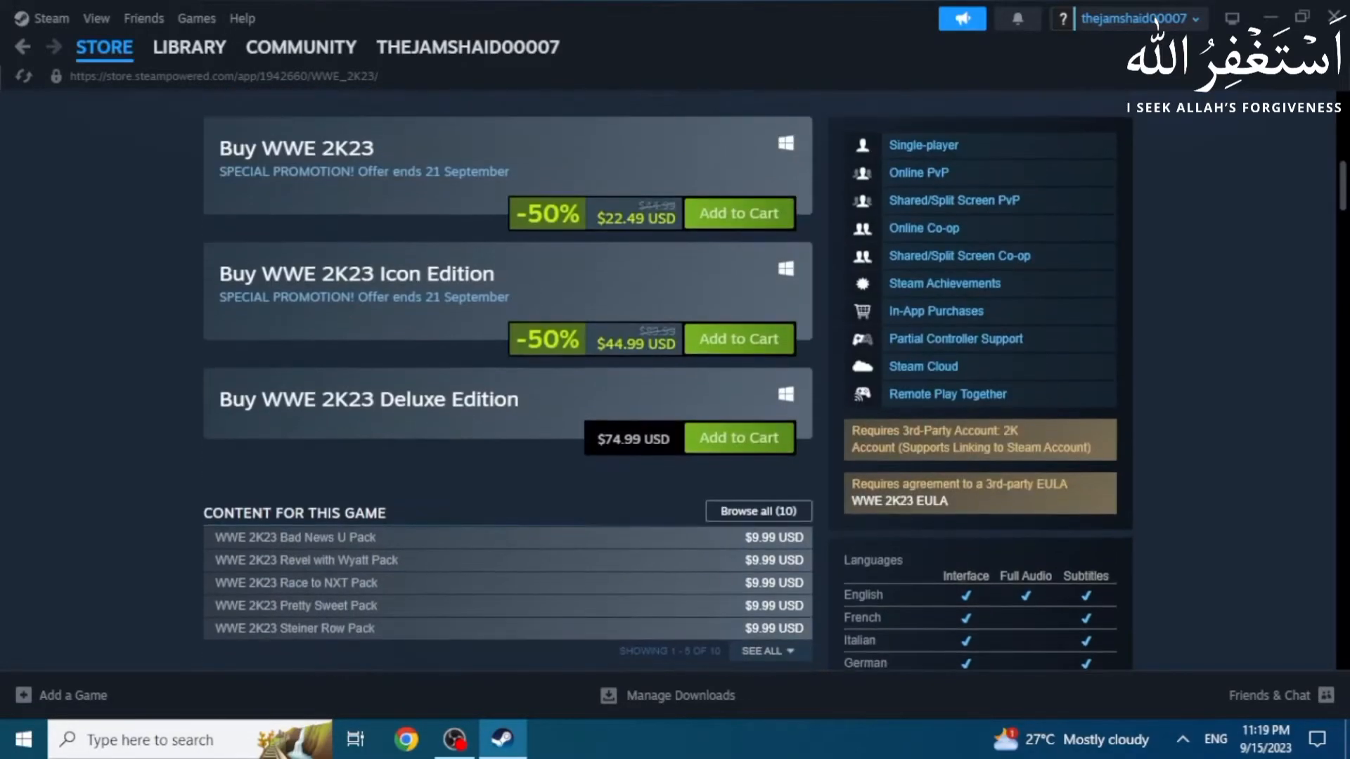
mouse_move(336, 169)
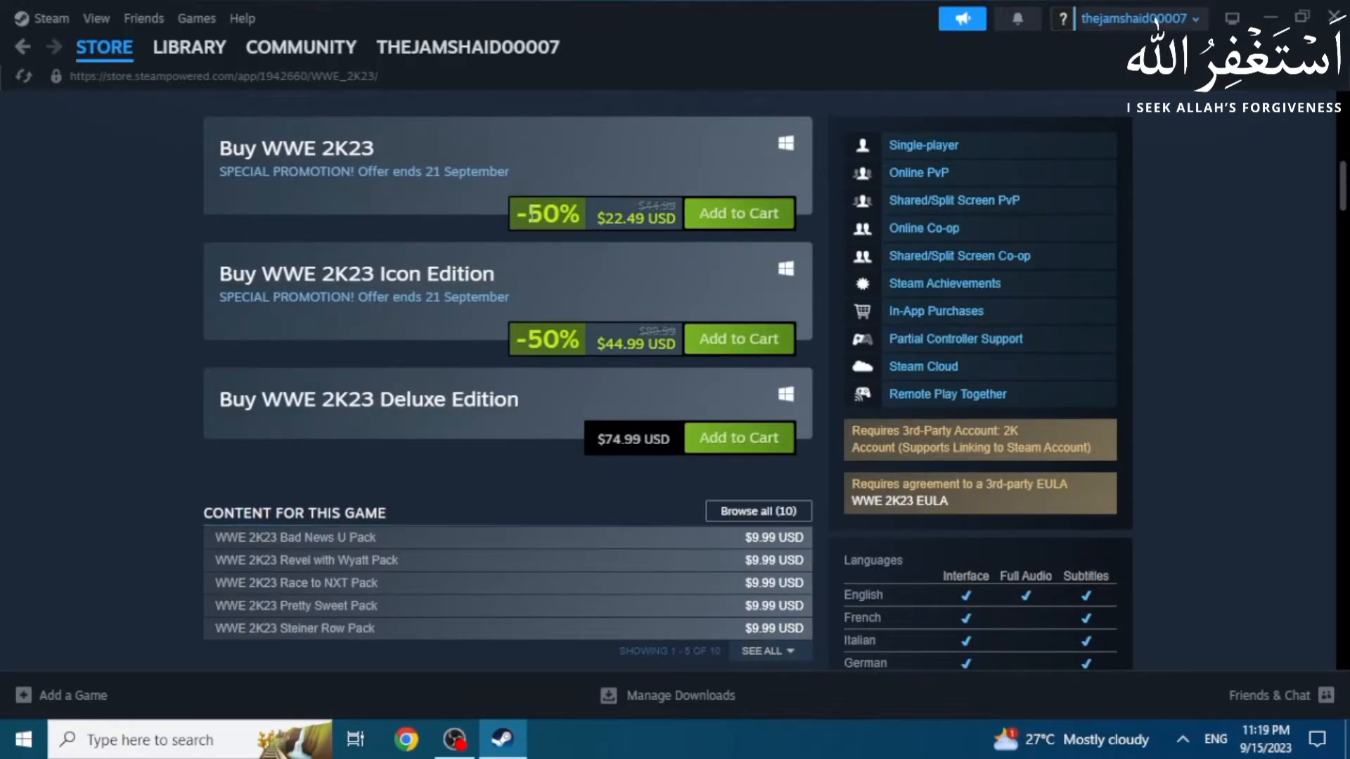
mouse_move(737, 214)
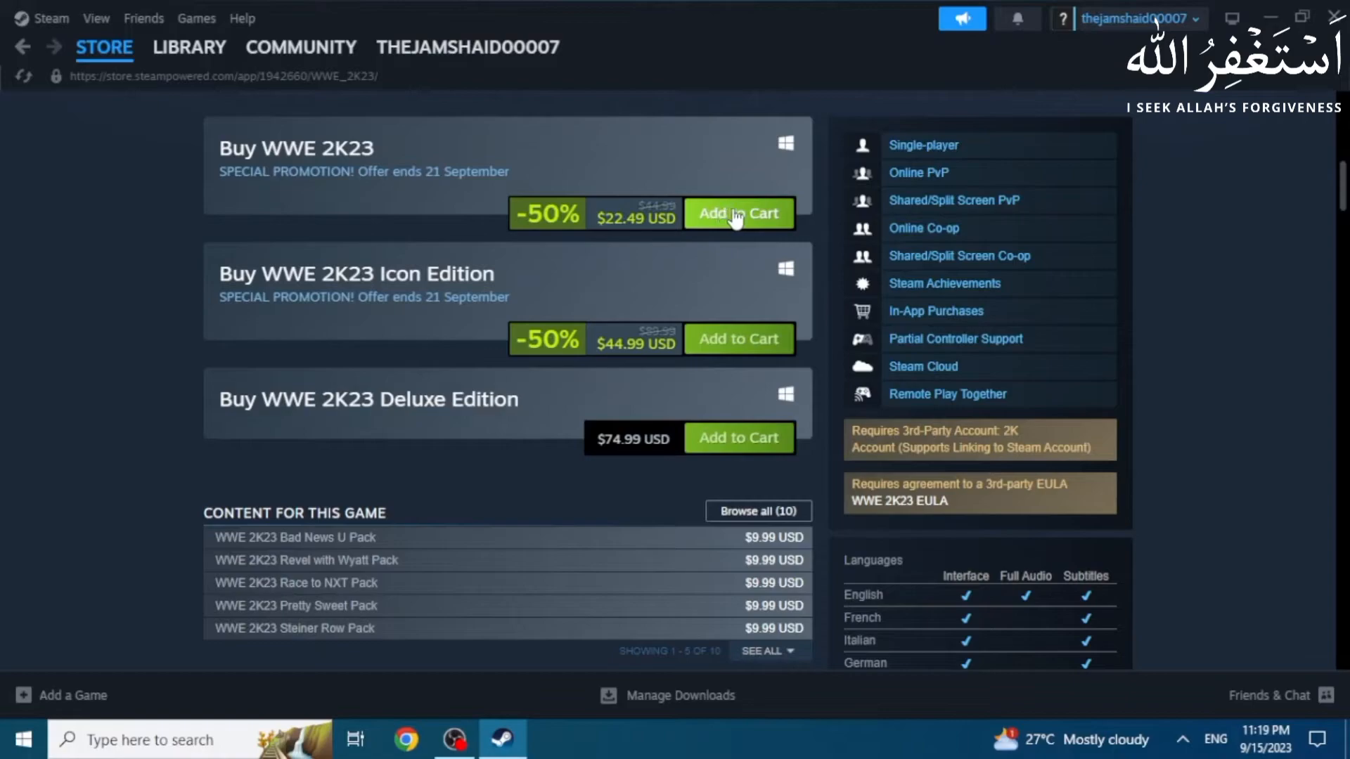
mouse_move(506, 296)
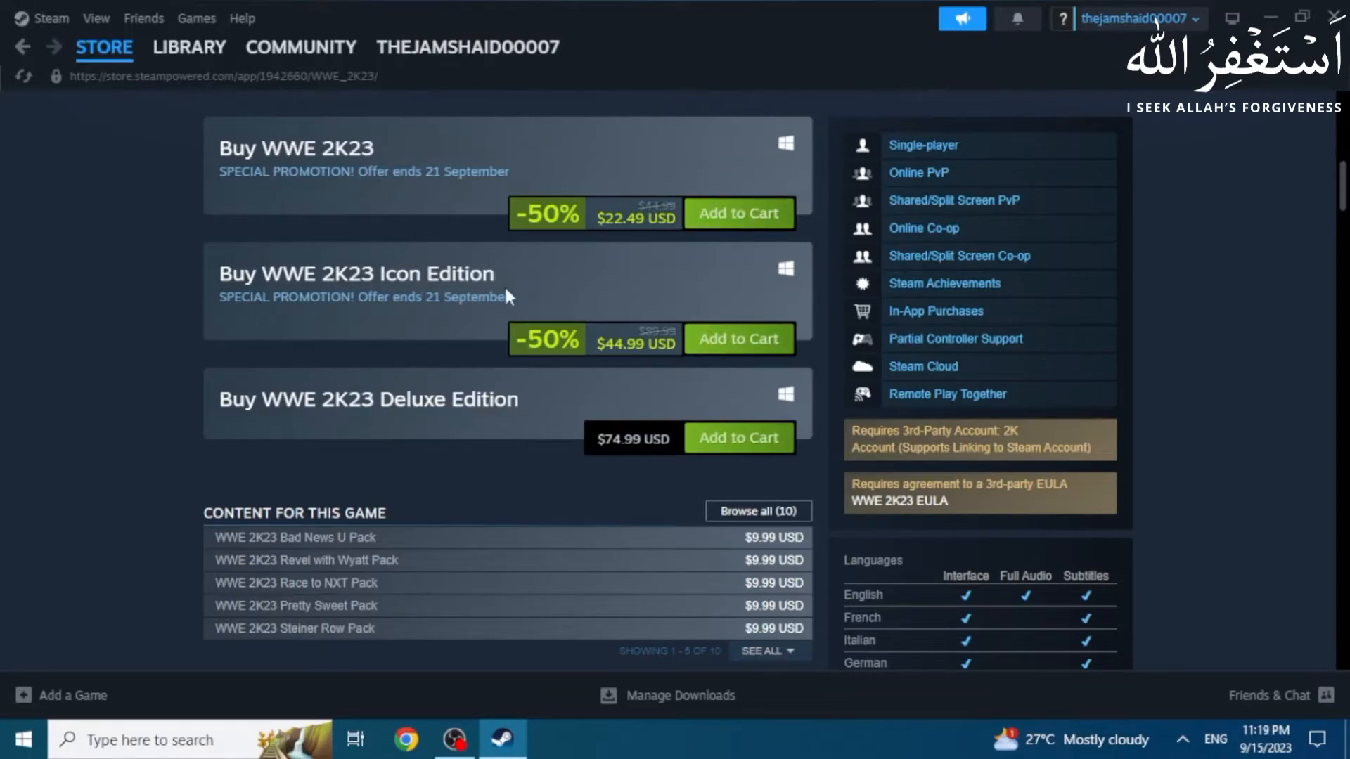
mouse_move(650, 421)
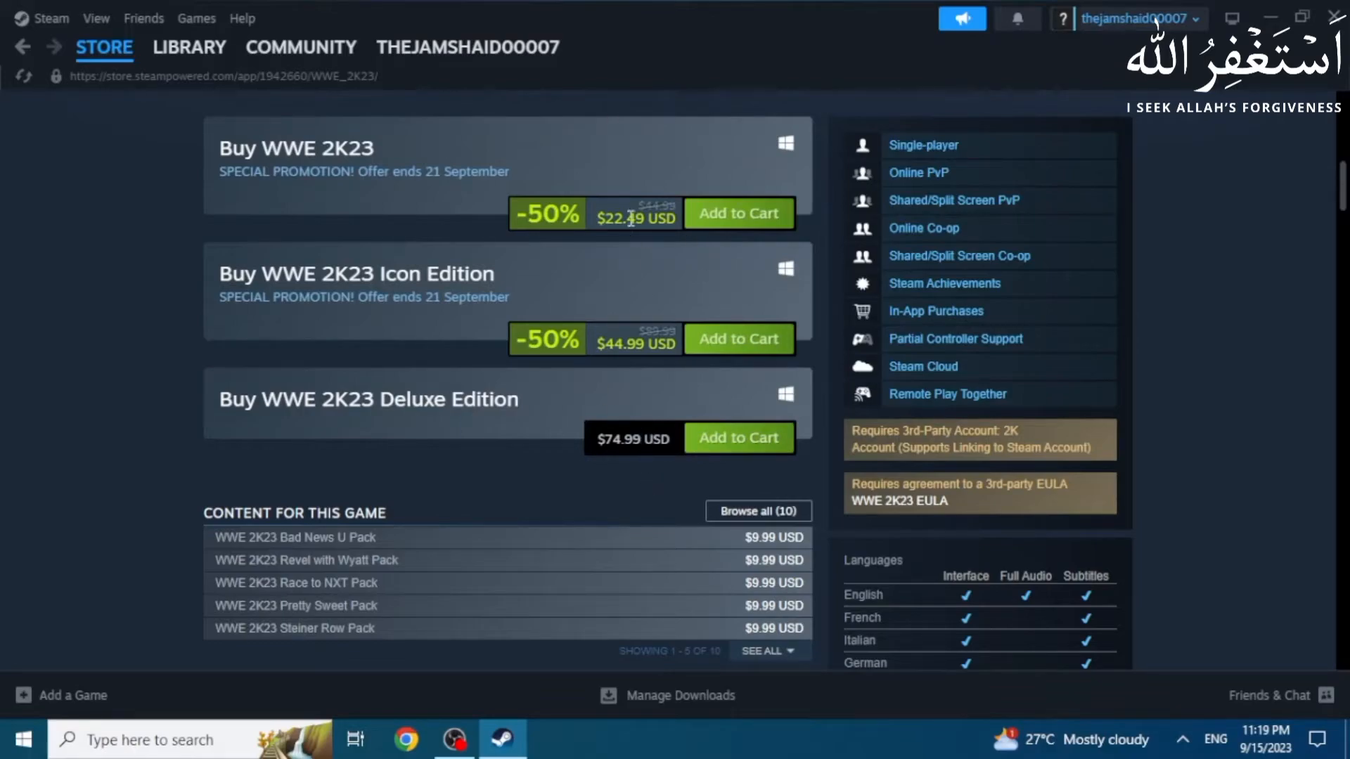
Add the discounted WWE 2K23 to the cart and view the shopping cart.
click(738, 212)
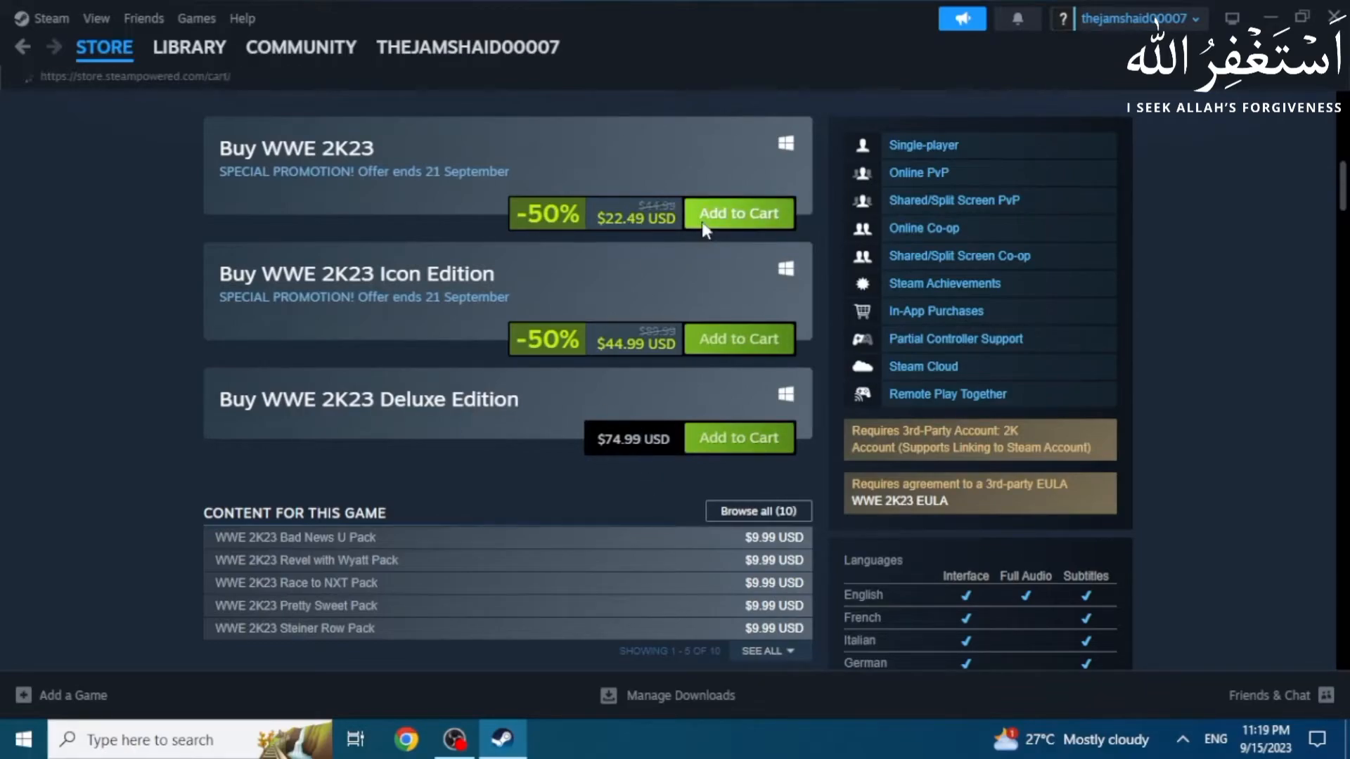
click(738, 212)
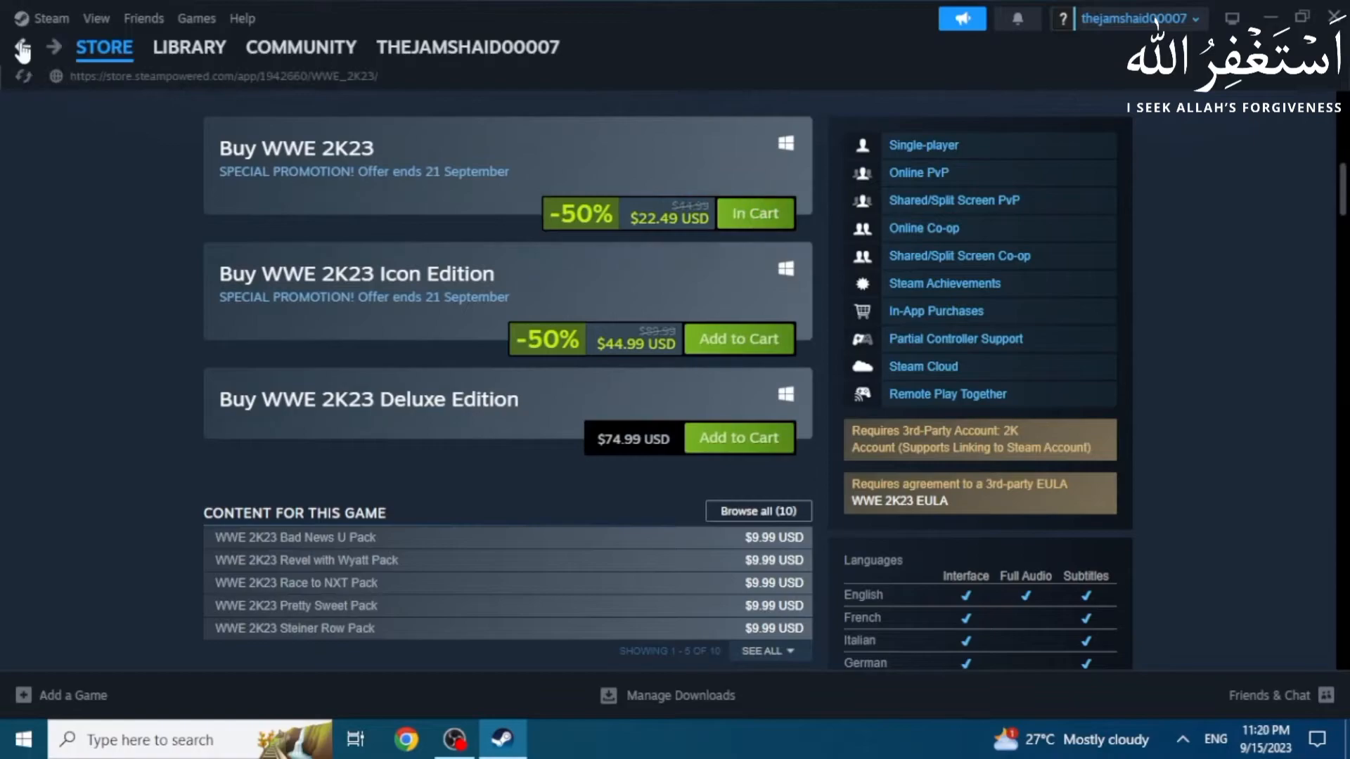
mouse_move(668, 368)
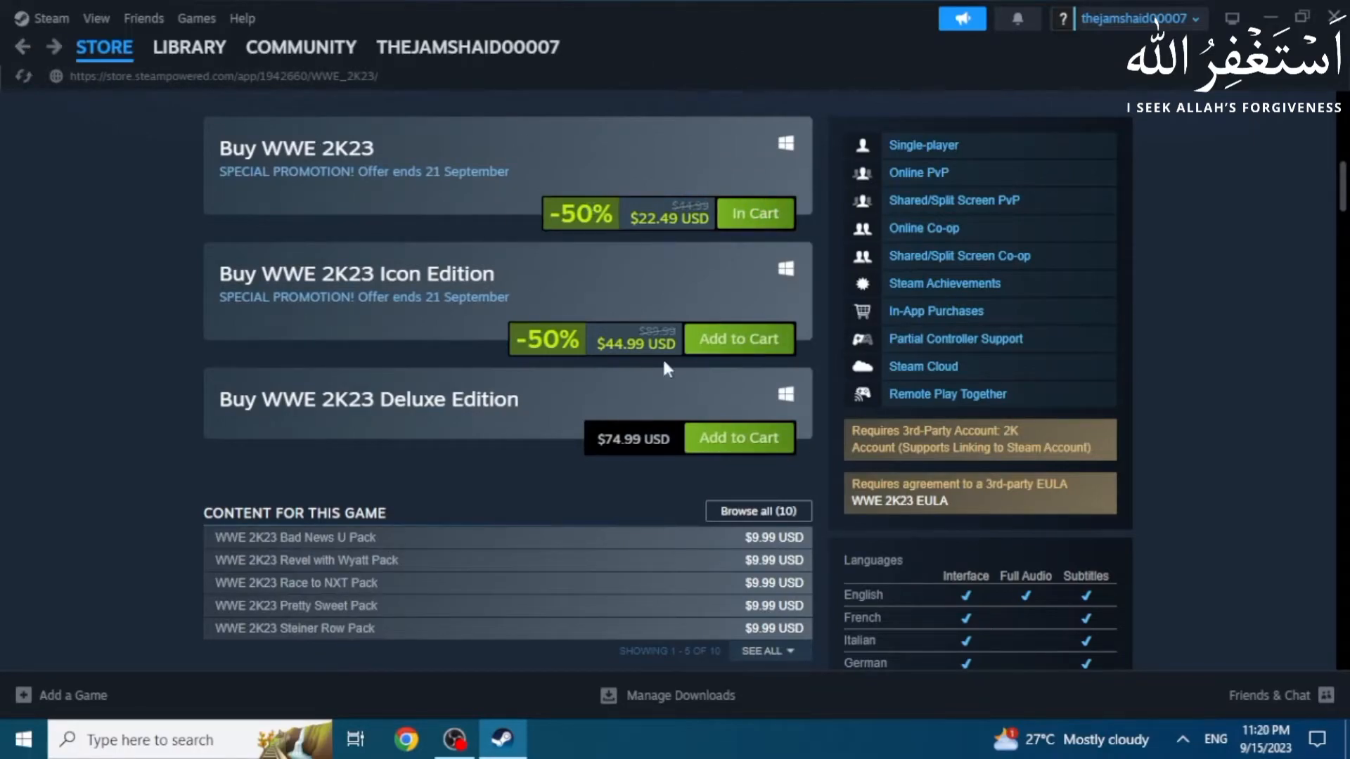
mouse_move(737, 437)
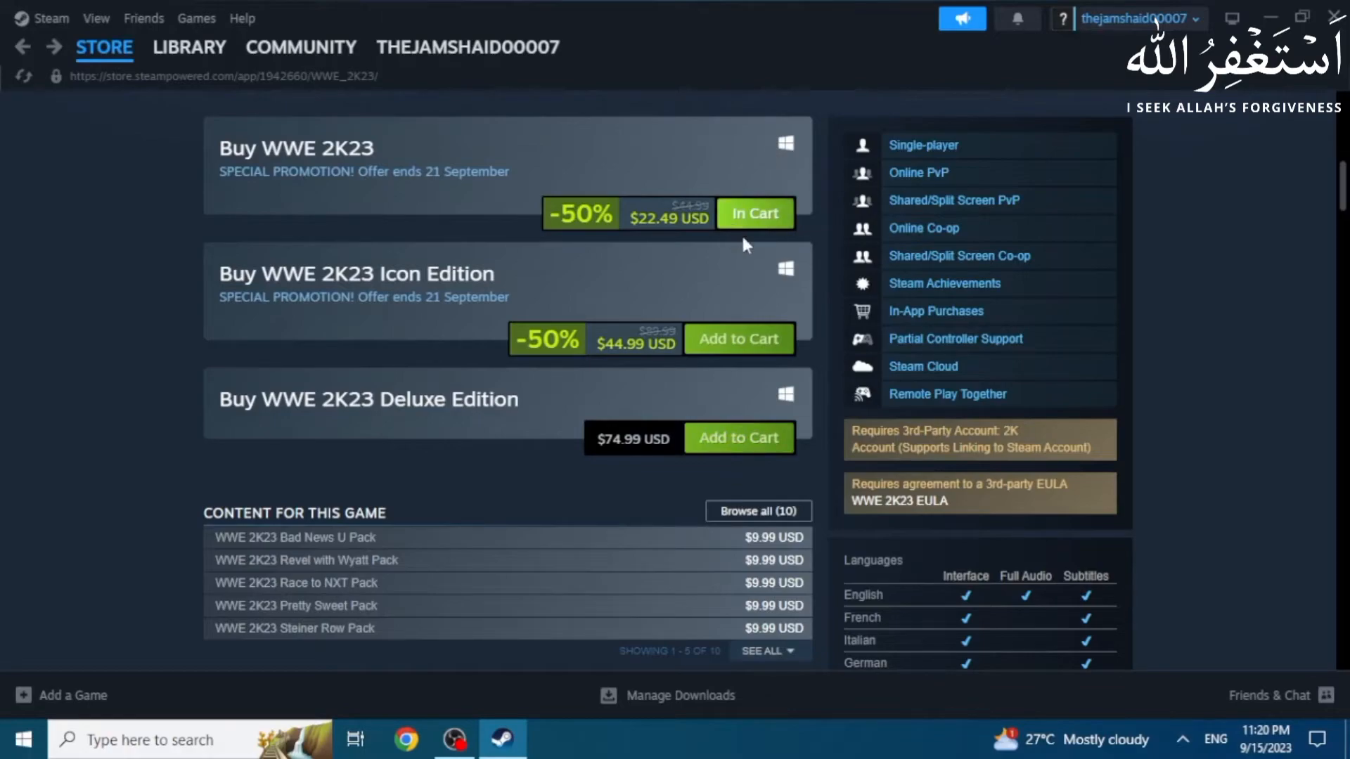
mouse_move(734, 239)
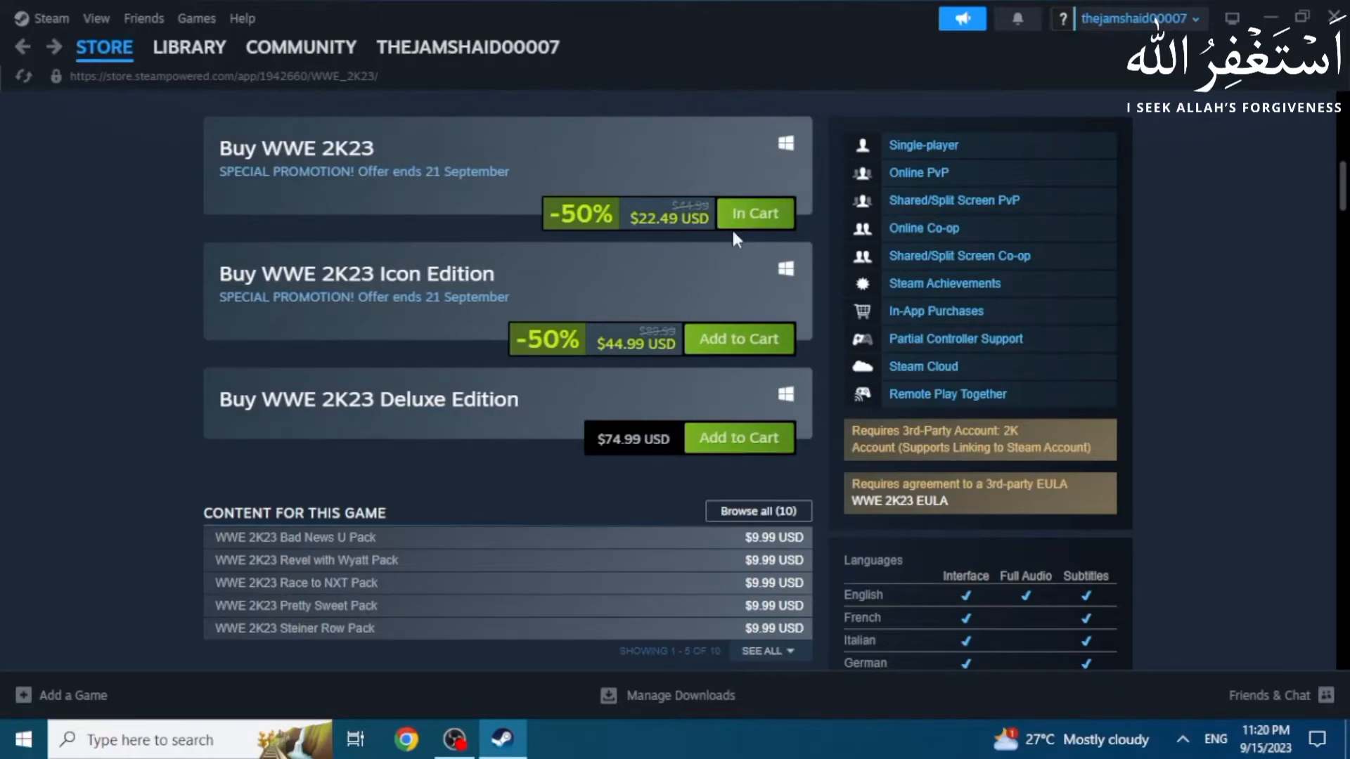
click(755, 212)
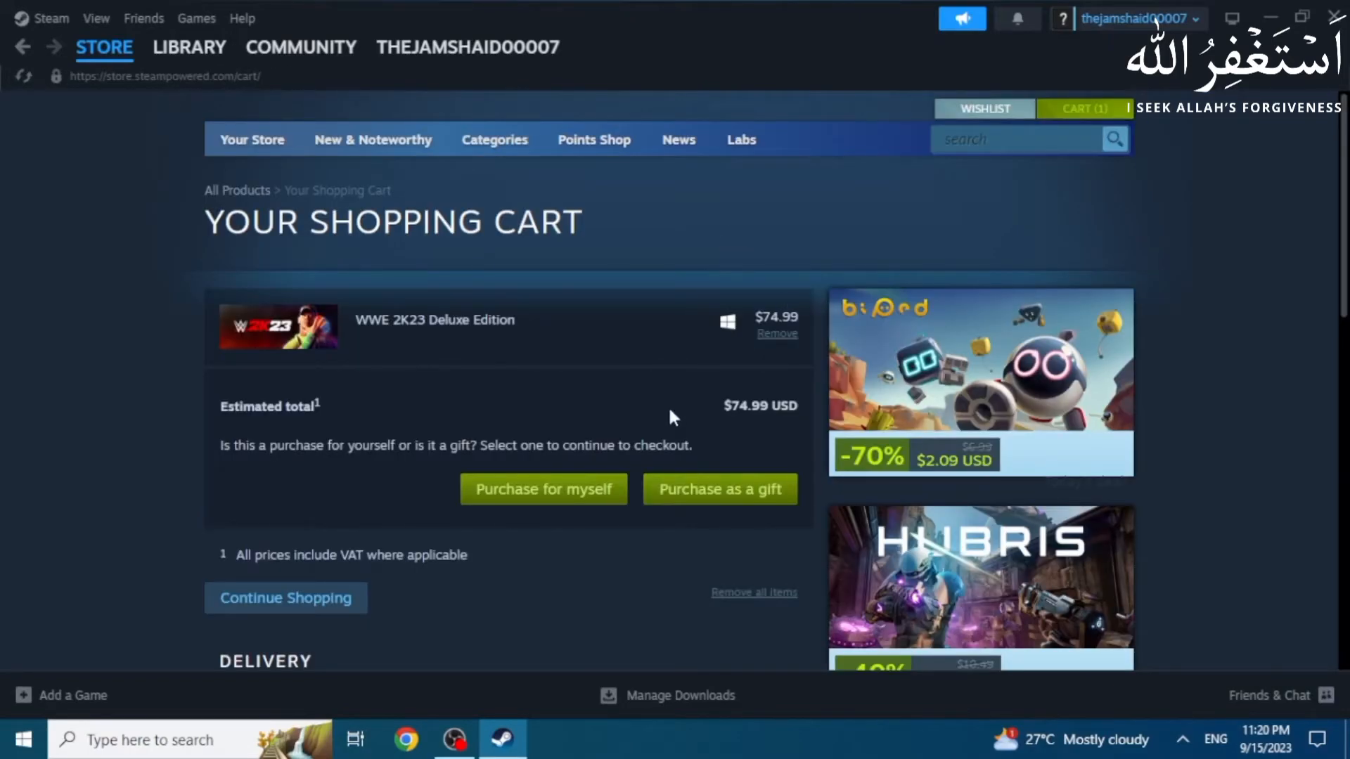
mouse_move(525, 498)
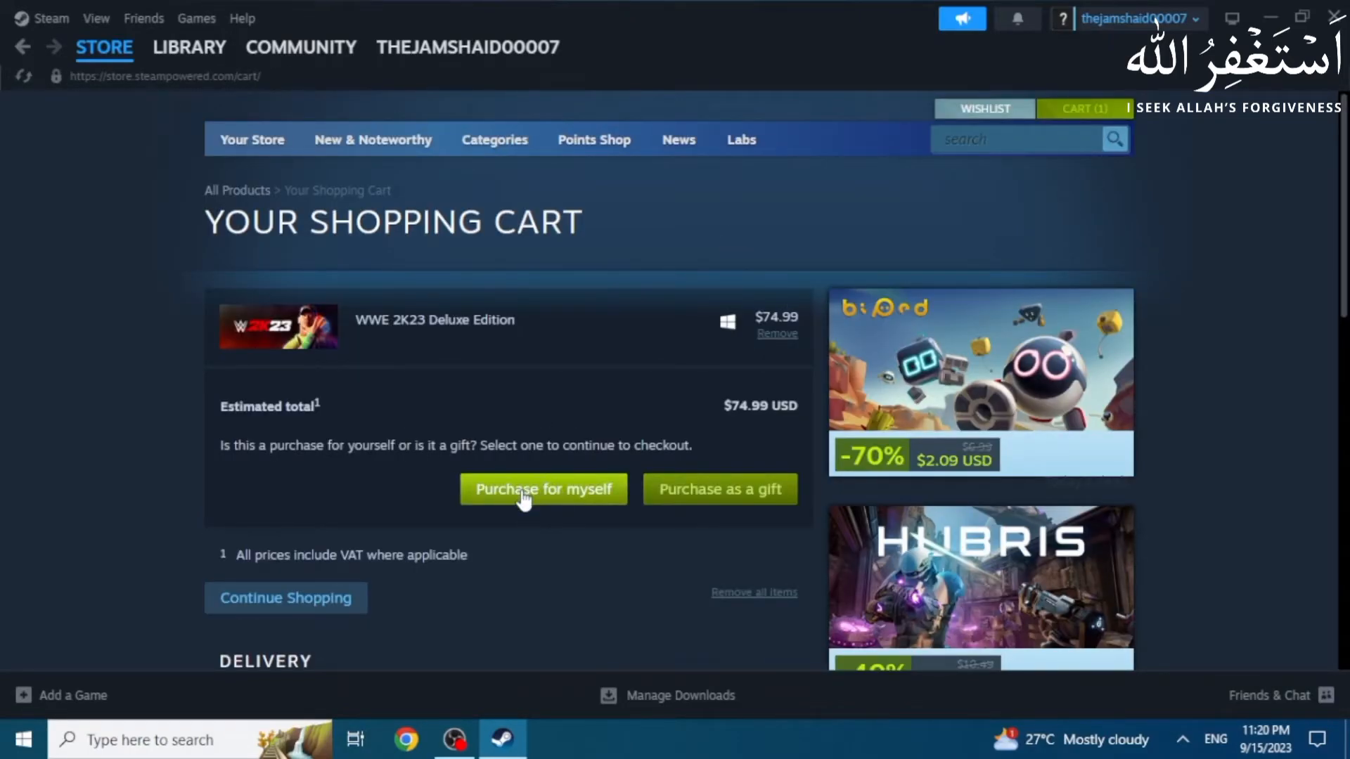
Choose 'Purchase for myself' to begin checkout for WWE 2K23 Deluxe Edition.
click(543, 489)
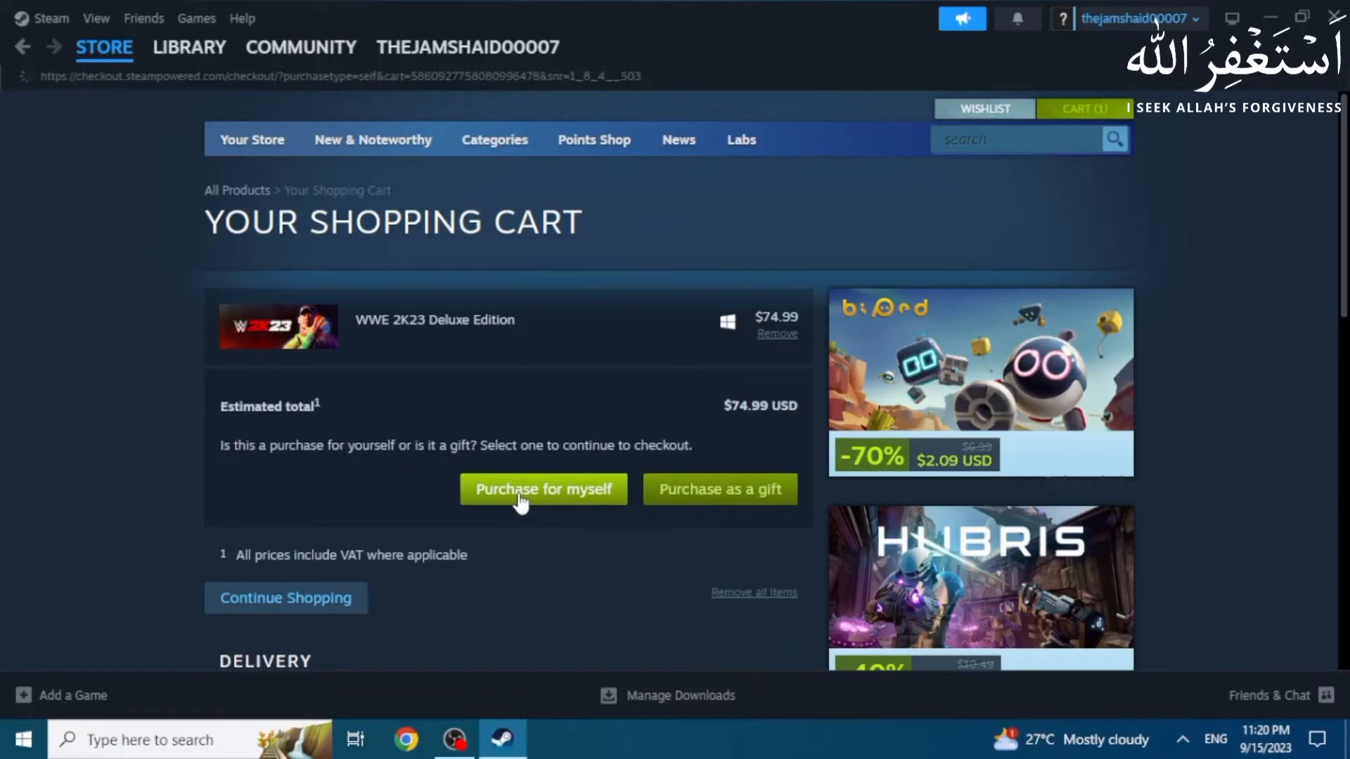
click(544, 490)
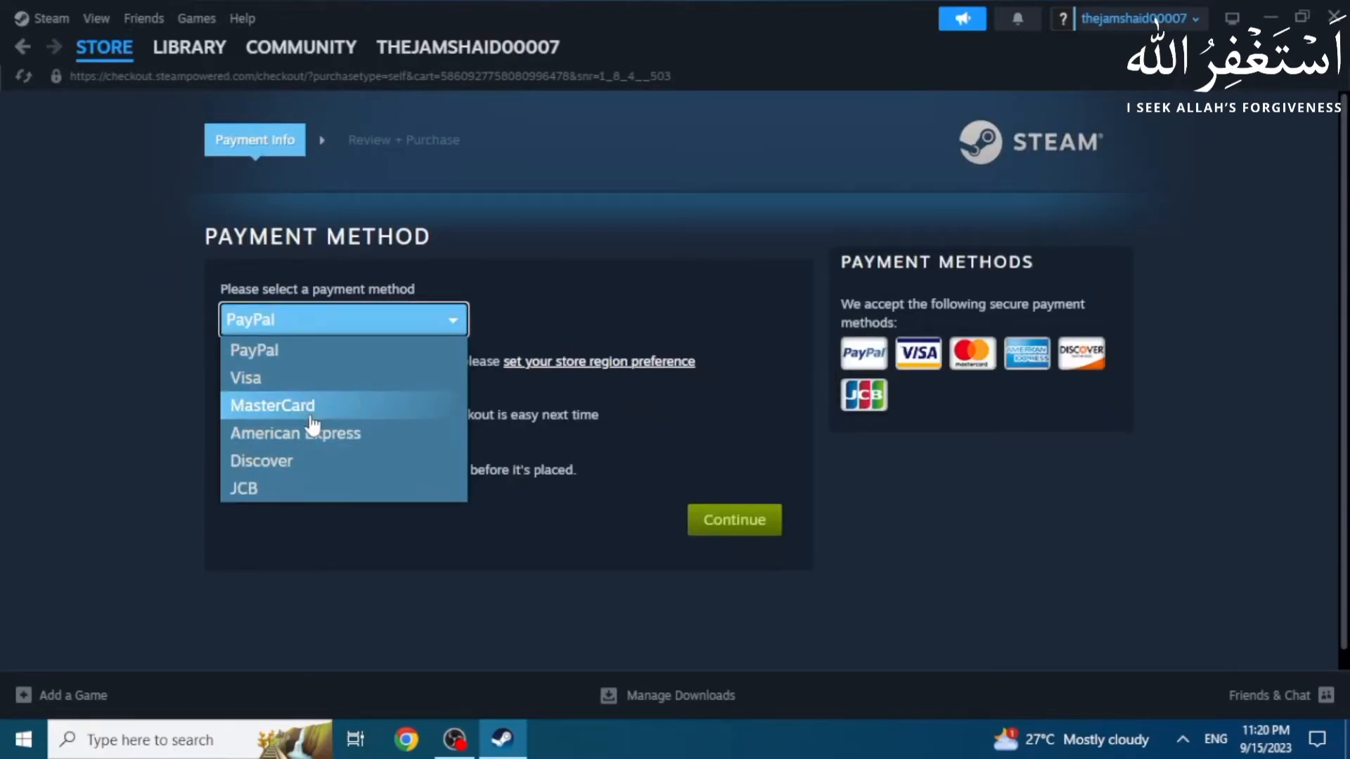
click(272, 405)
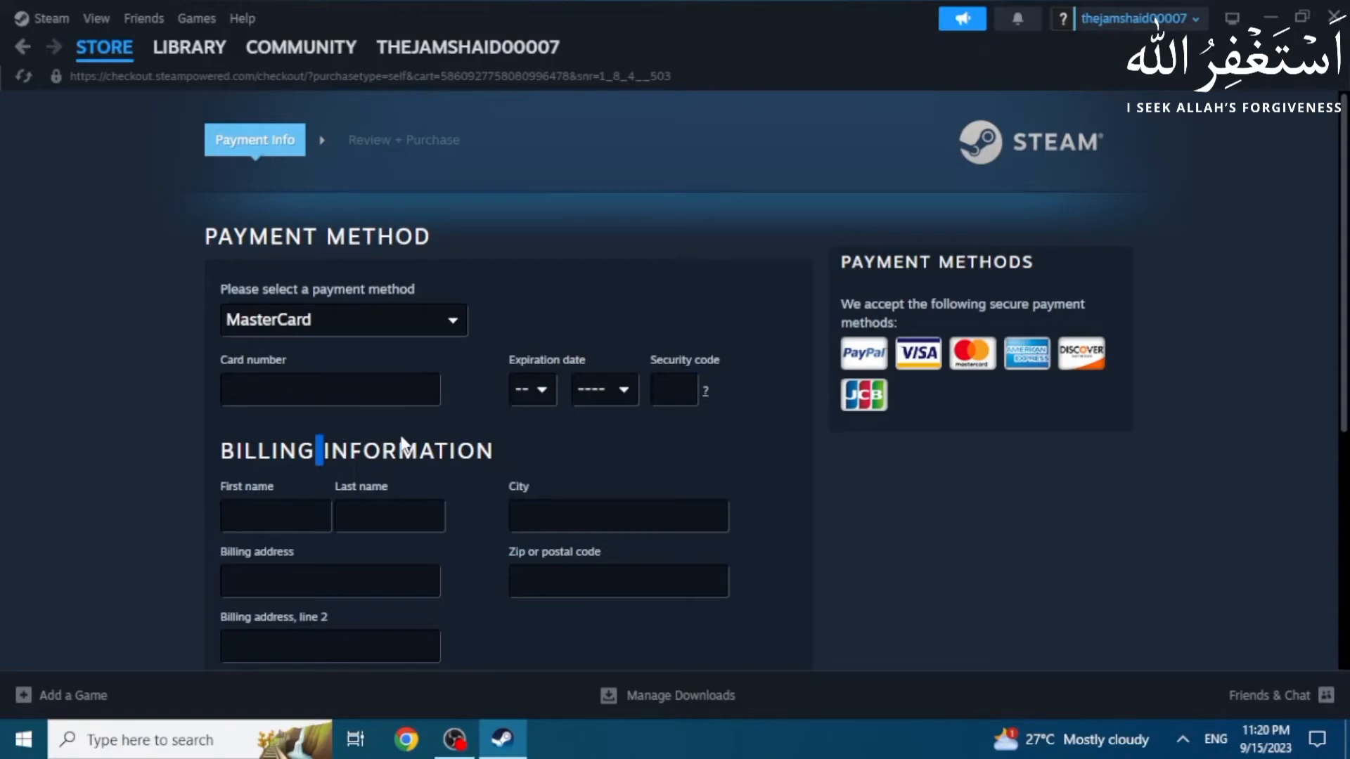
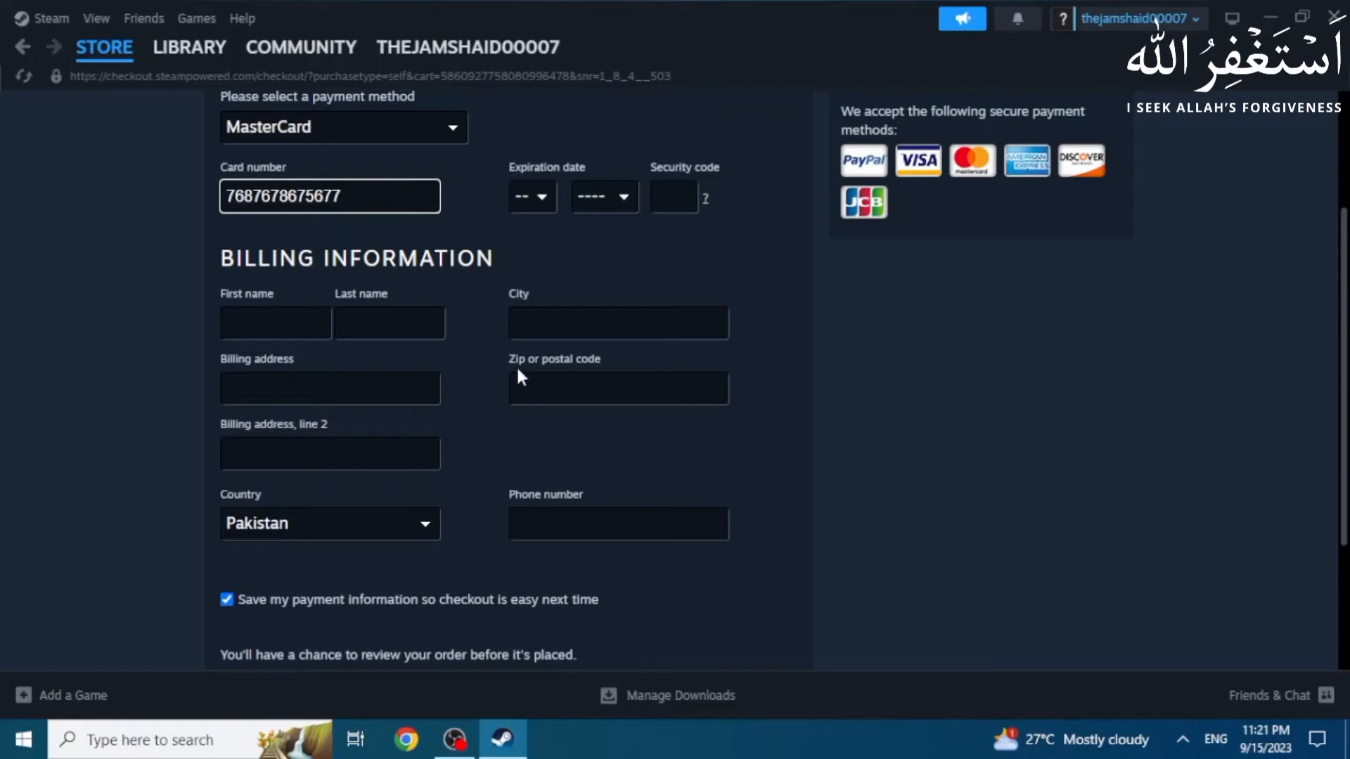
mouse_move(245, 349)
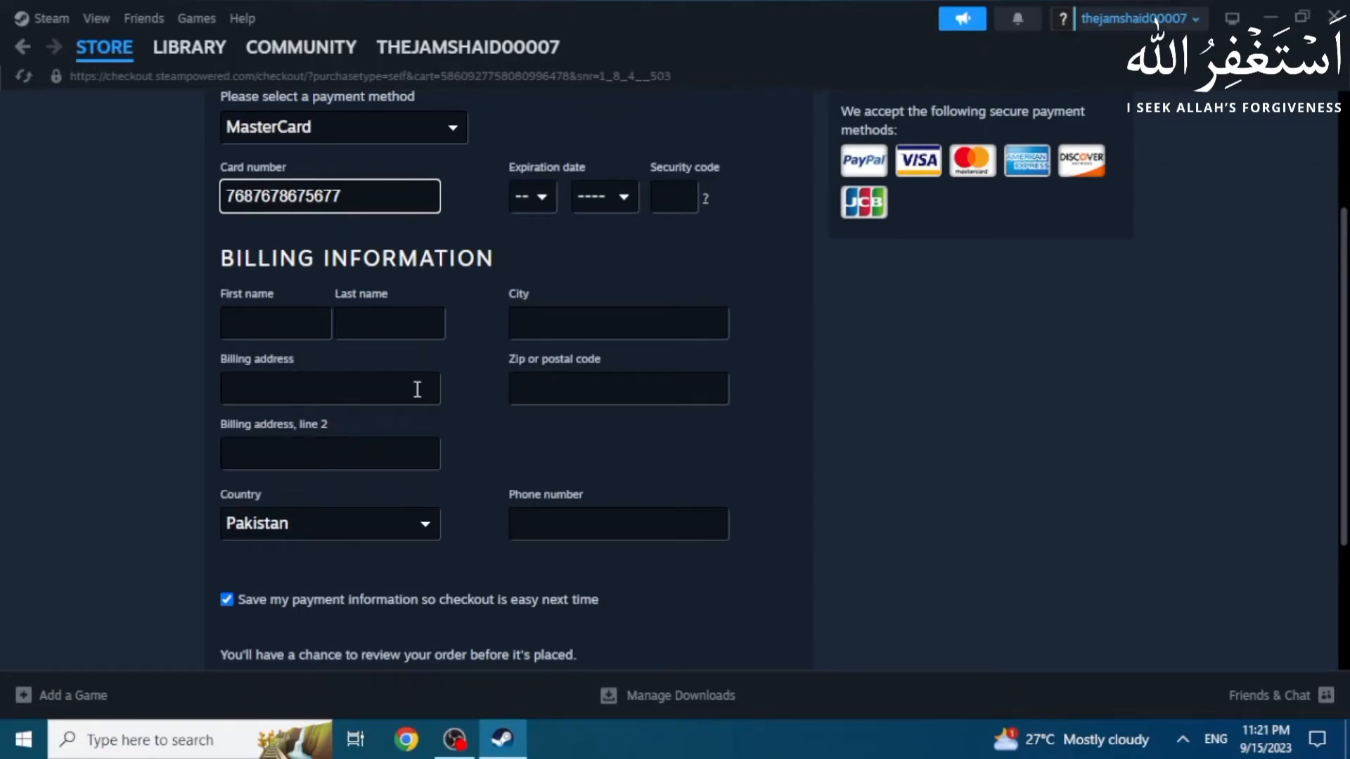
mouse_move(321, 465)
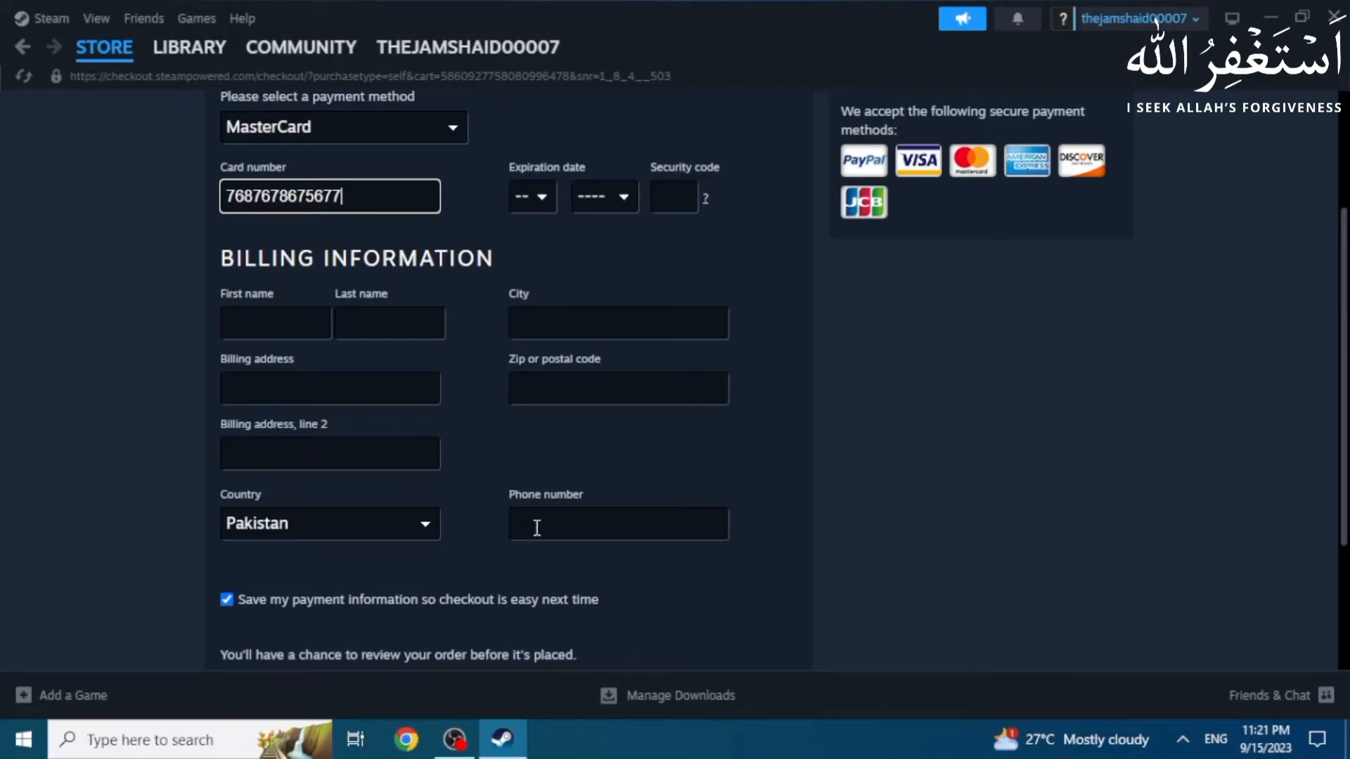
scroll(down, 3)
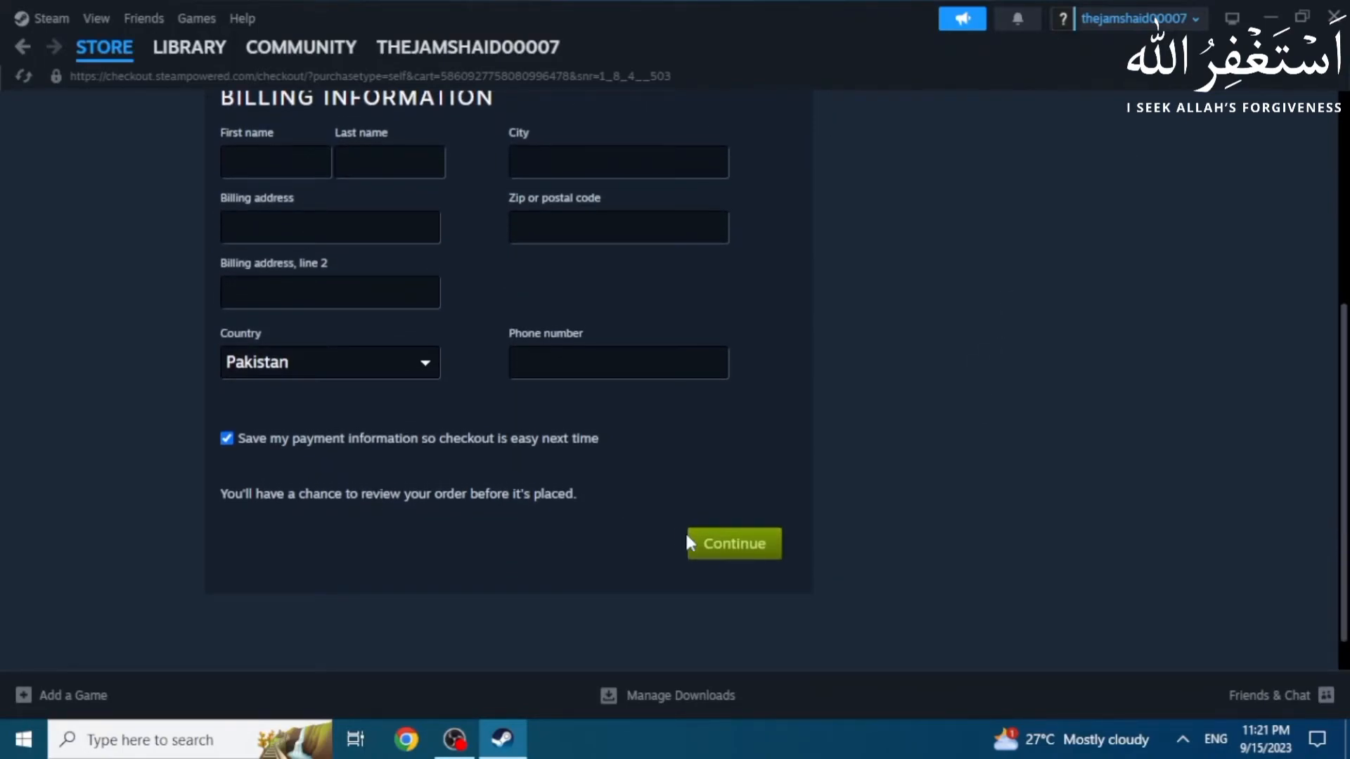
click(732, 544)
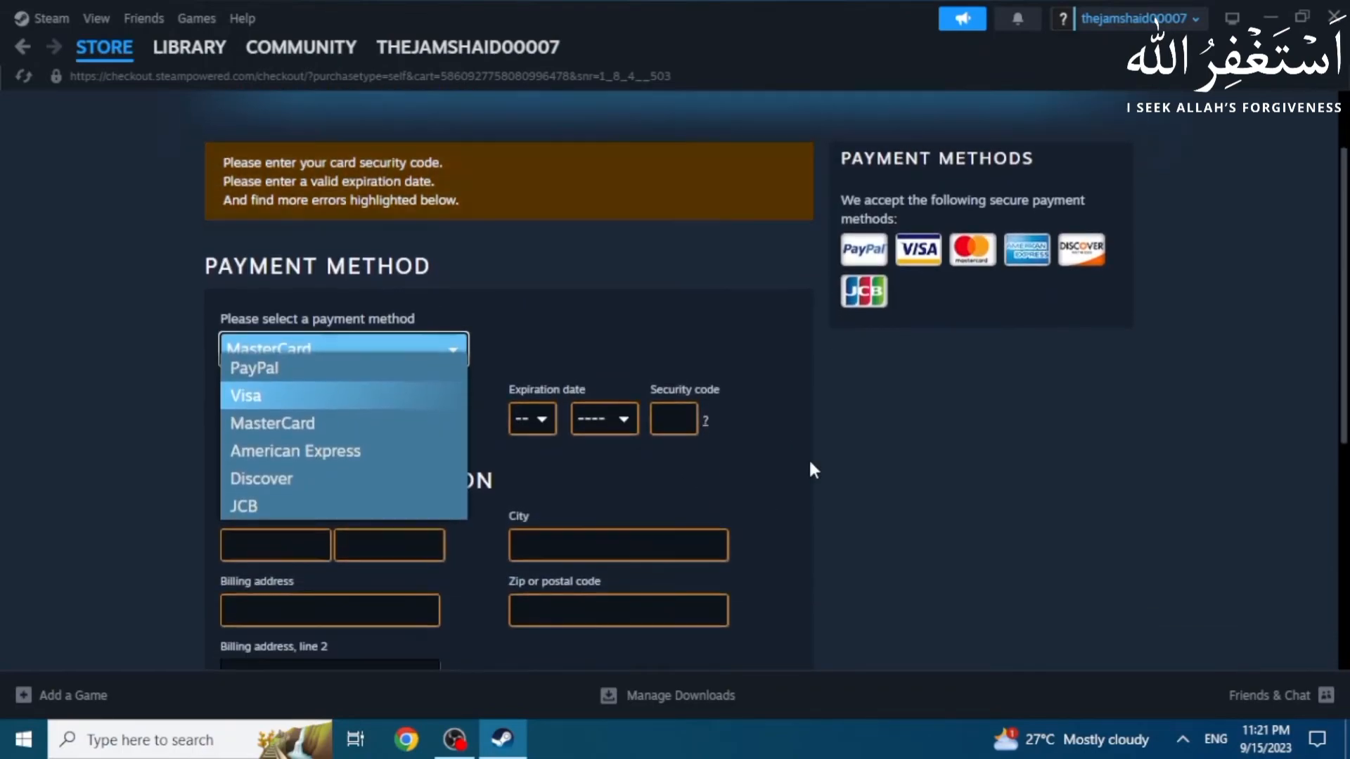
Go back from the payment form to the shopping cart holding WWE 2K23 Deluxe Edition.
scroll(down, 3)
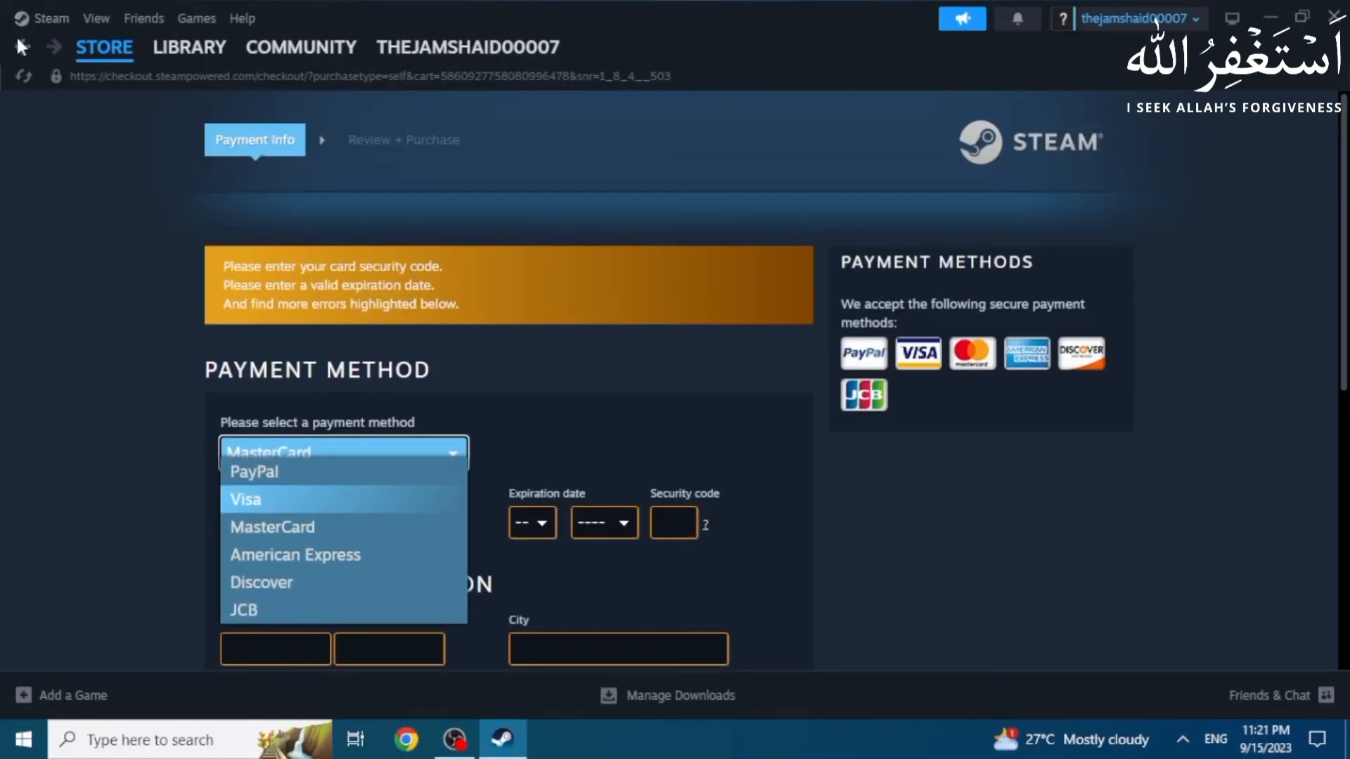
click(20, 47)
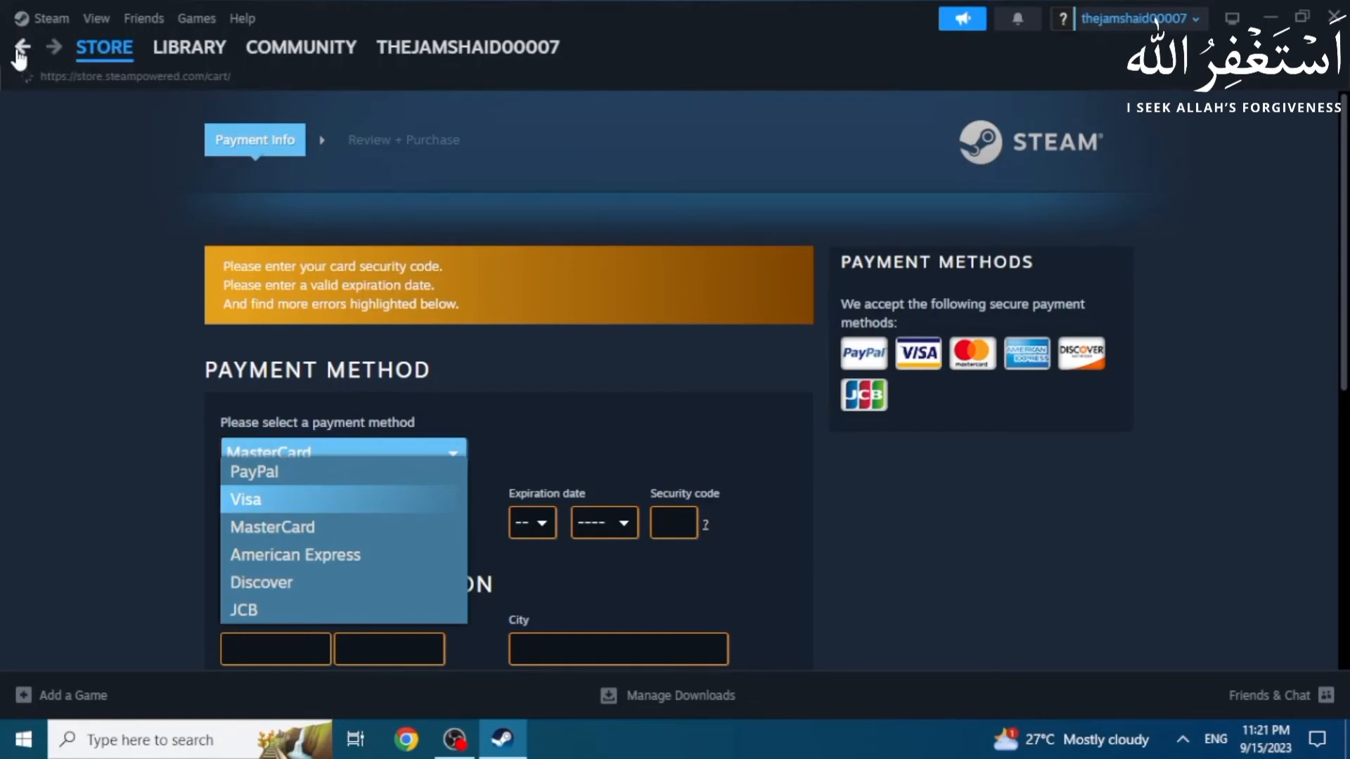
click(22, 47)
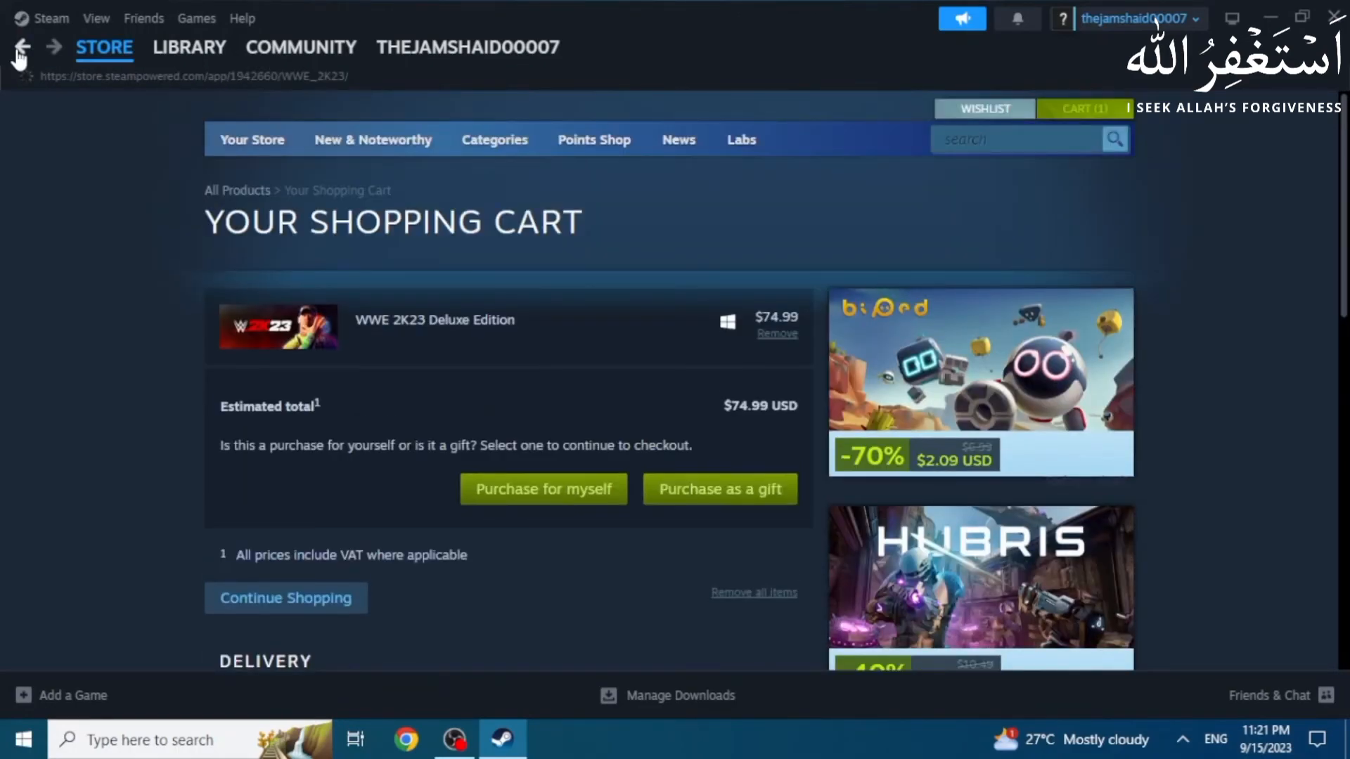